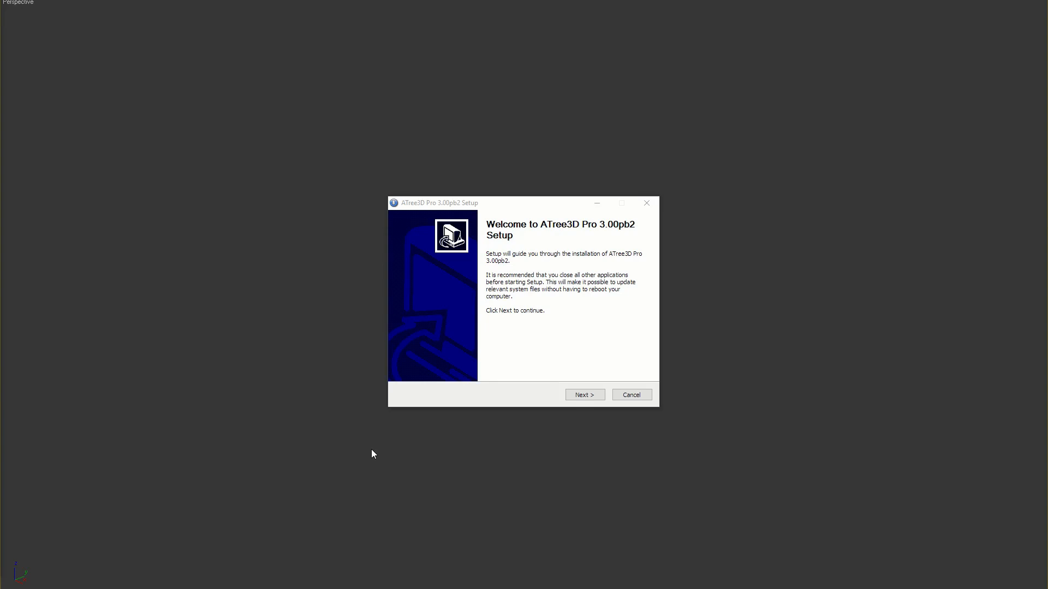
{"action": "mouse_move", "coordinate": [514, 426]}
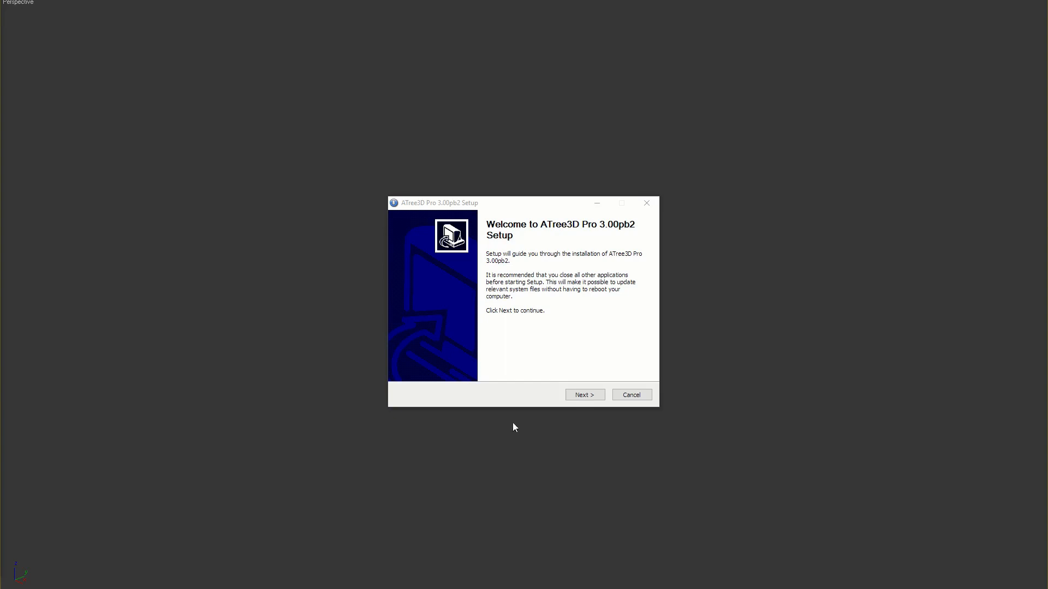
Continue past the welcome page keeping ATree3D Pro Files and Startup Example Files checked
{"action": "left_click", "coordinate": [583, 394]}
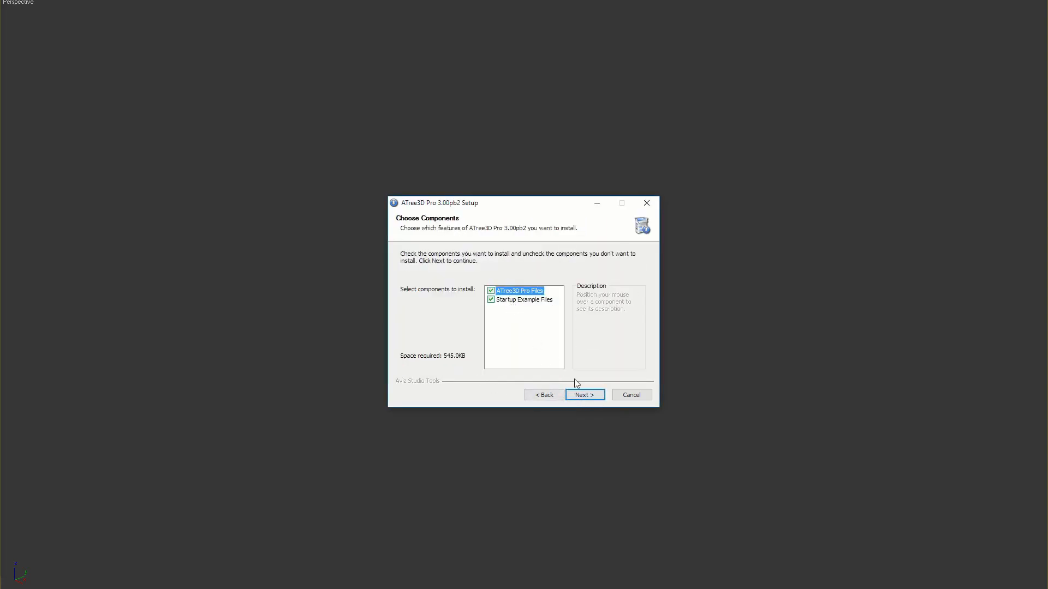
{"action": "left_click", "coordinate": [583, 394]}
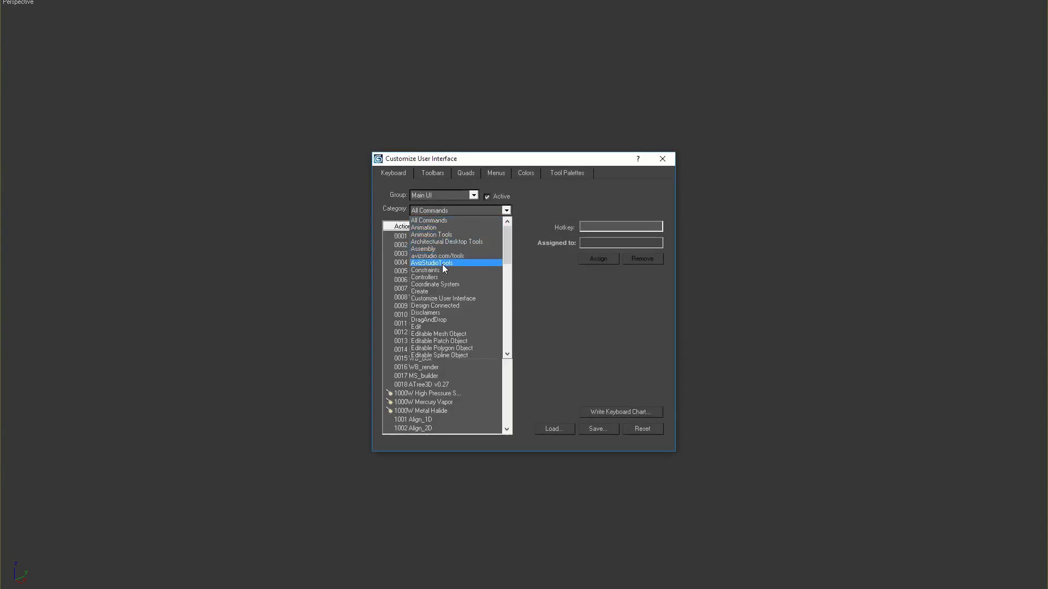
Look up the AvizStudioTools category with the ATree3D shortcut and close Customize User Interface
{"action": "left_click", "coordinate": [431, 263]}
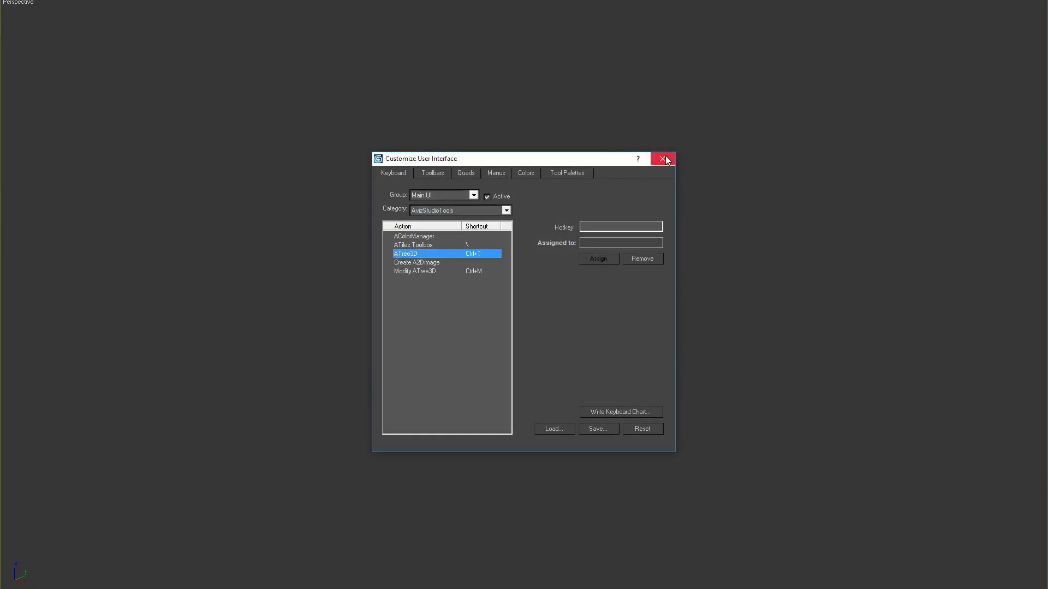
{"action": "left_click", "coordinate": [662, 159]}
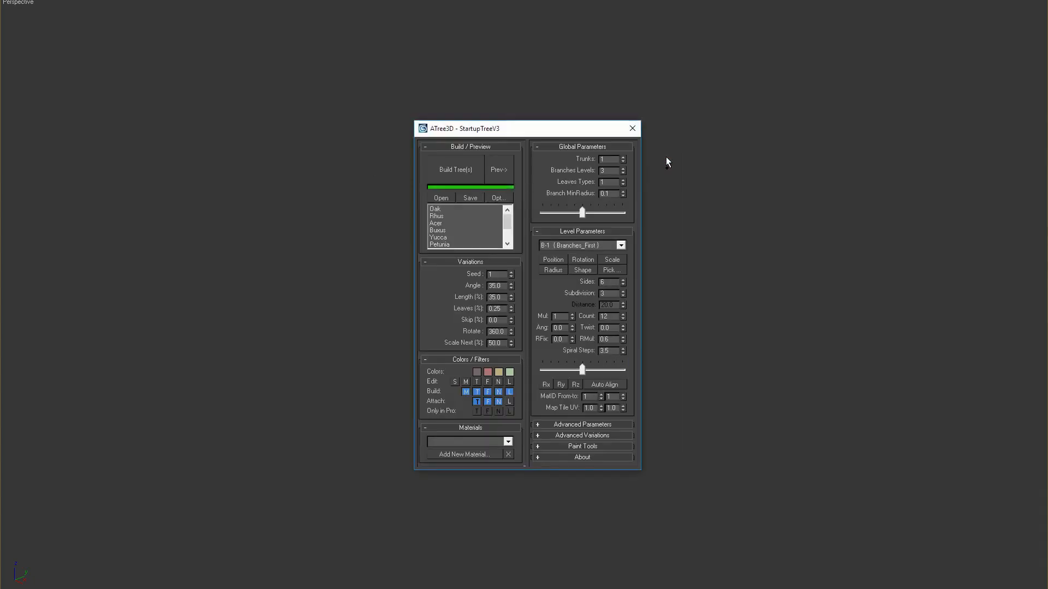
{"action": "mouse_move", "coordinate": [623, 218]}
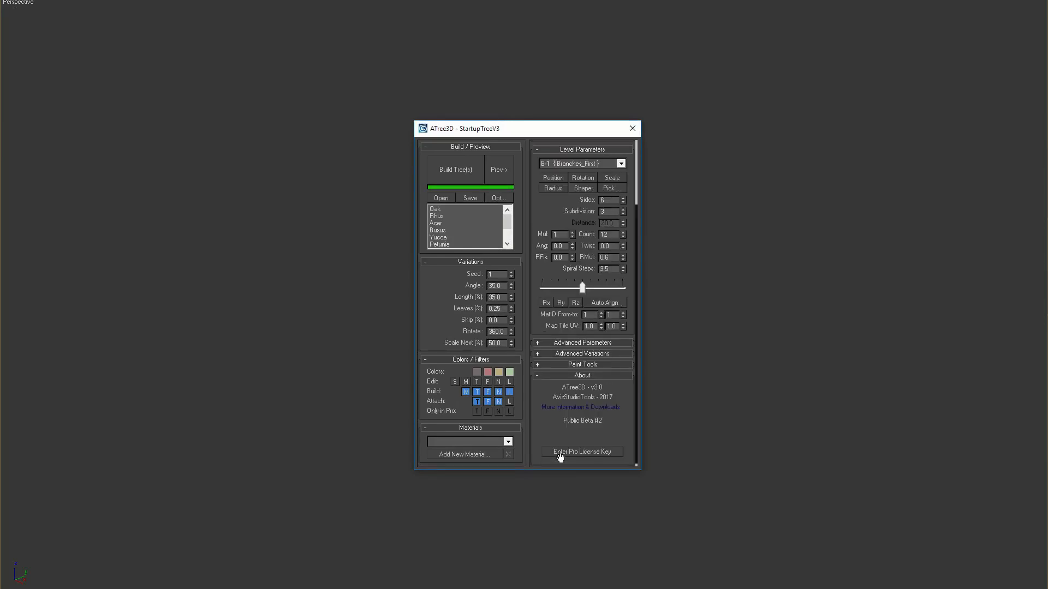
{"action": "left_click", "coordinate": [581, 452]}
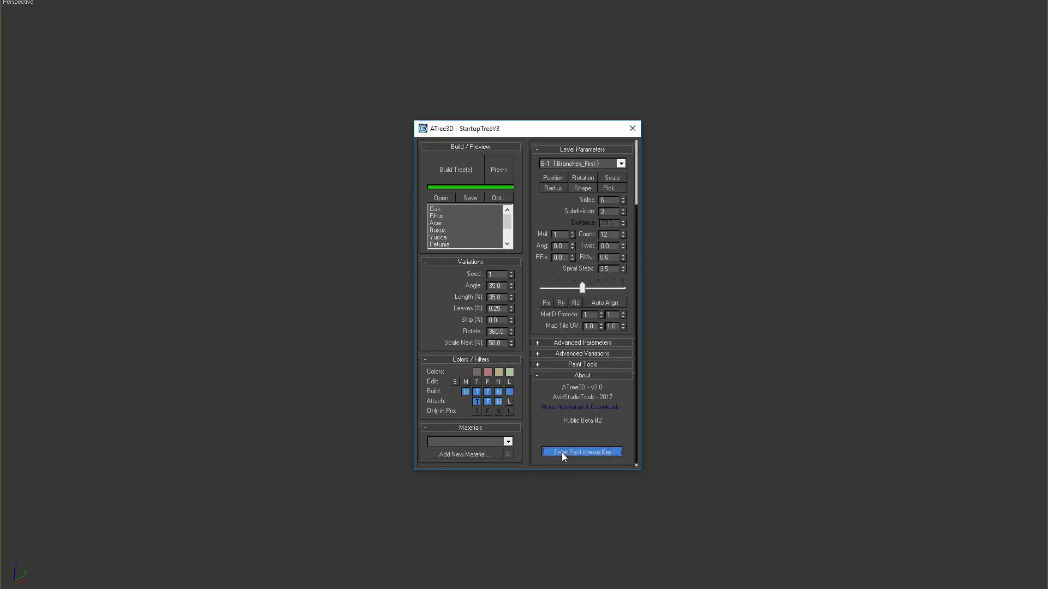
{"action": "left_click", "coordinate": [581, 452]}
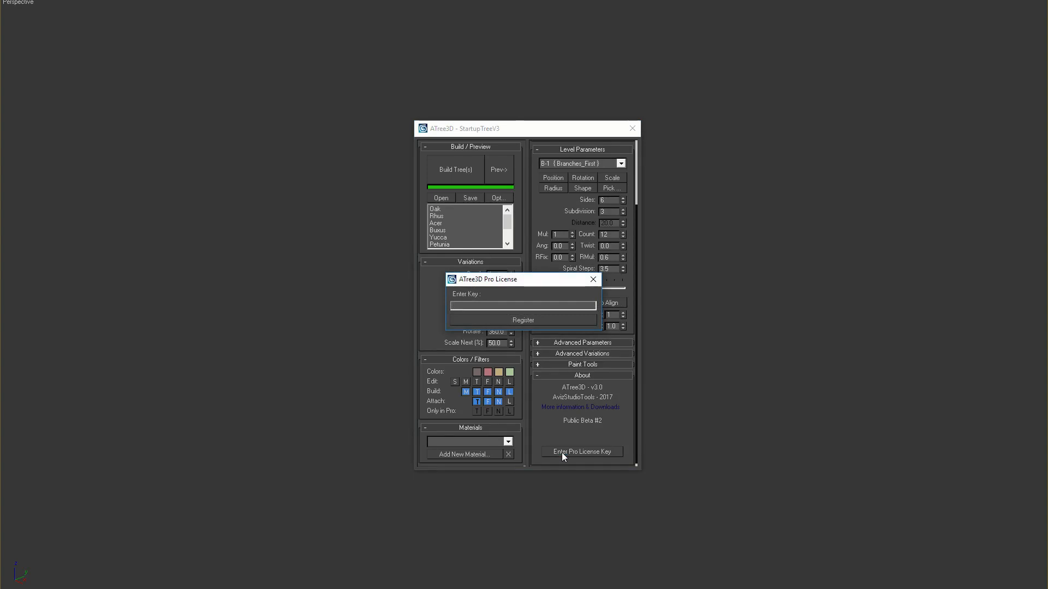
{"action": "type", "text": "123"}
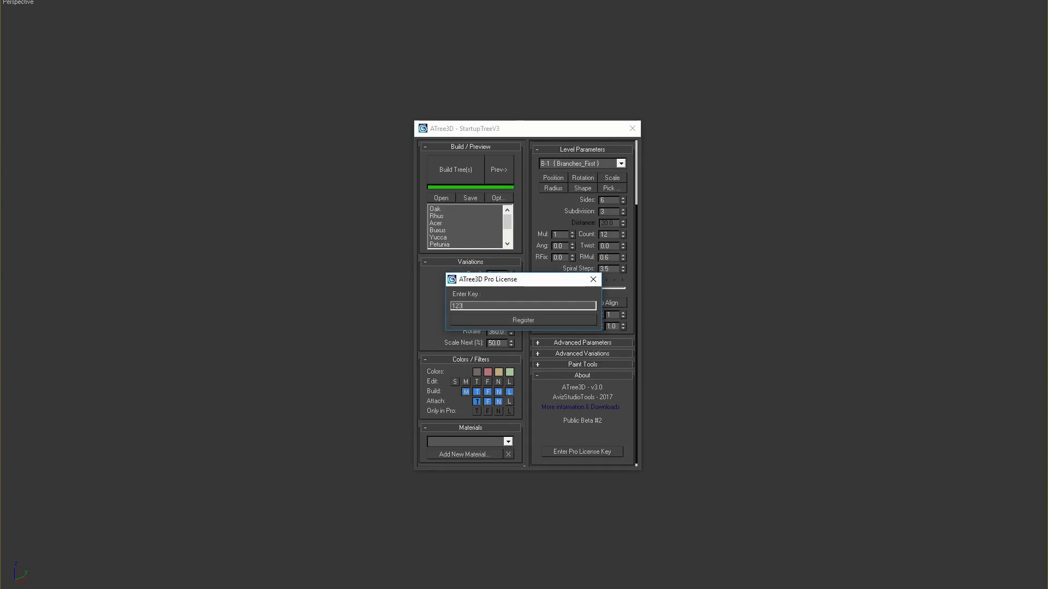
{"action": "left_click", "coordinate": [523, 320]}
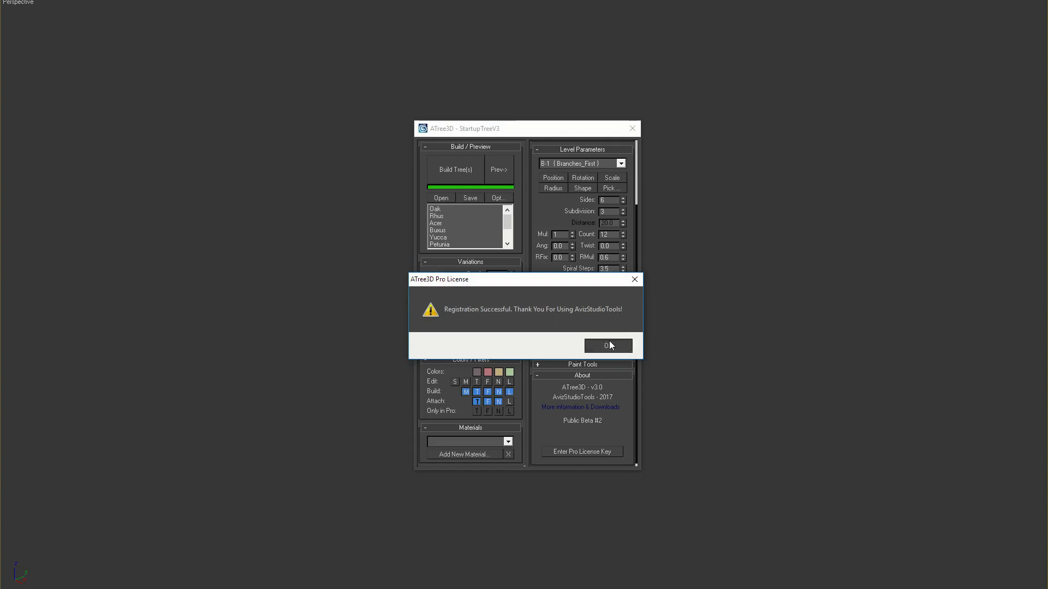
{"action": "left_click", "coordinate": [605, 346]}
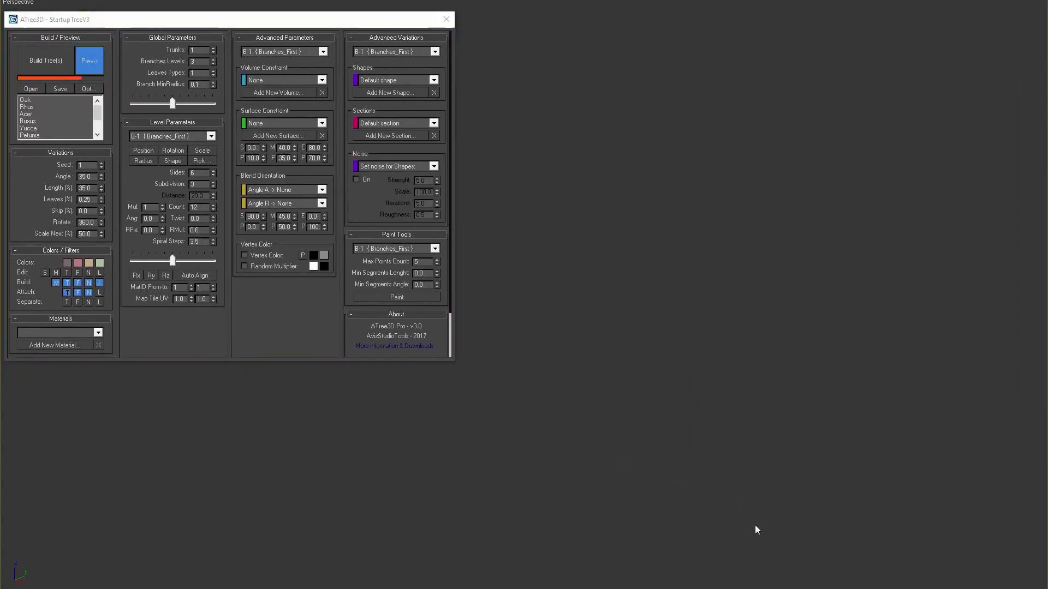
Preview and build the StartupTreeV3 tree with leaves, then return to showing branches only
{"action": "left_click", "coordinate": [46, 60]}
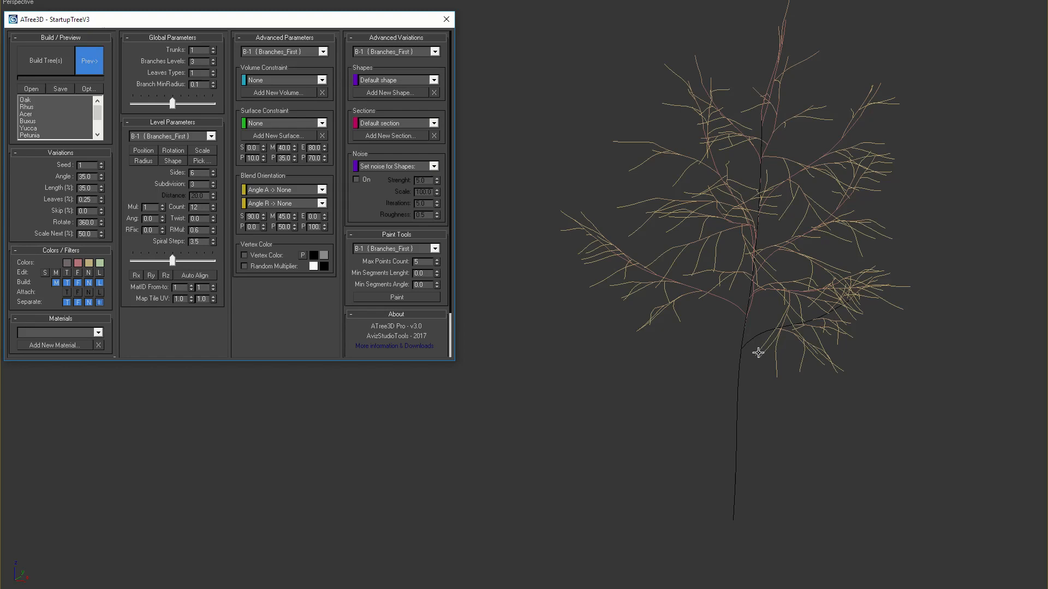
{"action": "left_click", "coordinate": [45, 60]}
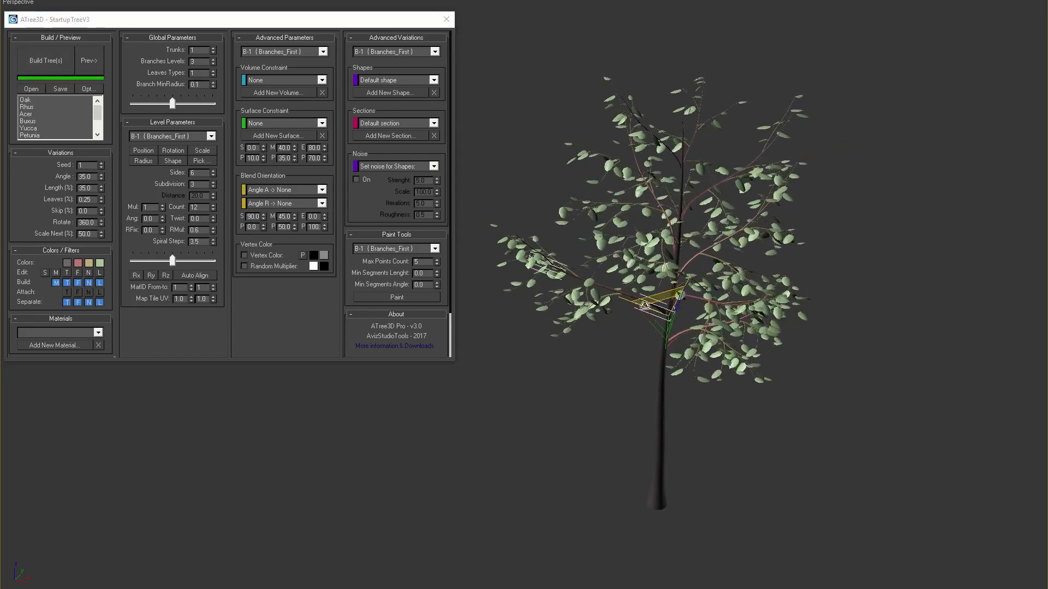
{"action": "left_click_drag", "start_coordinate": [668, 307], "coordinate": [621, 325]}
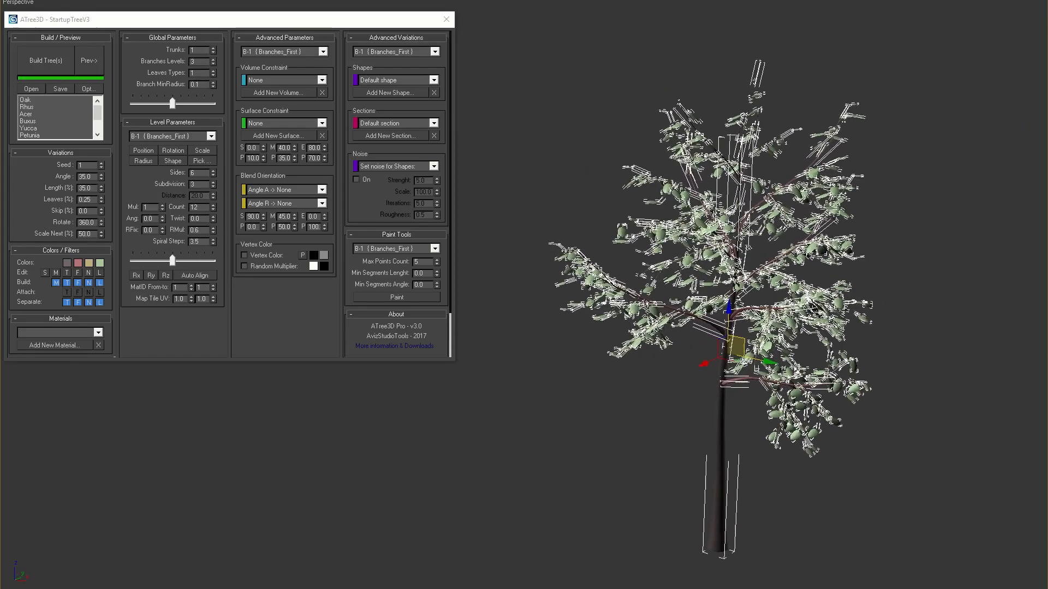
{"action": "left_click", "coordinate": [44, 61]}
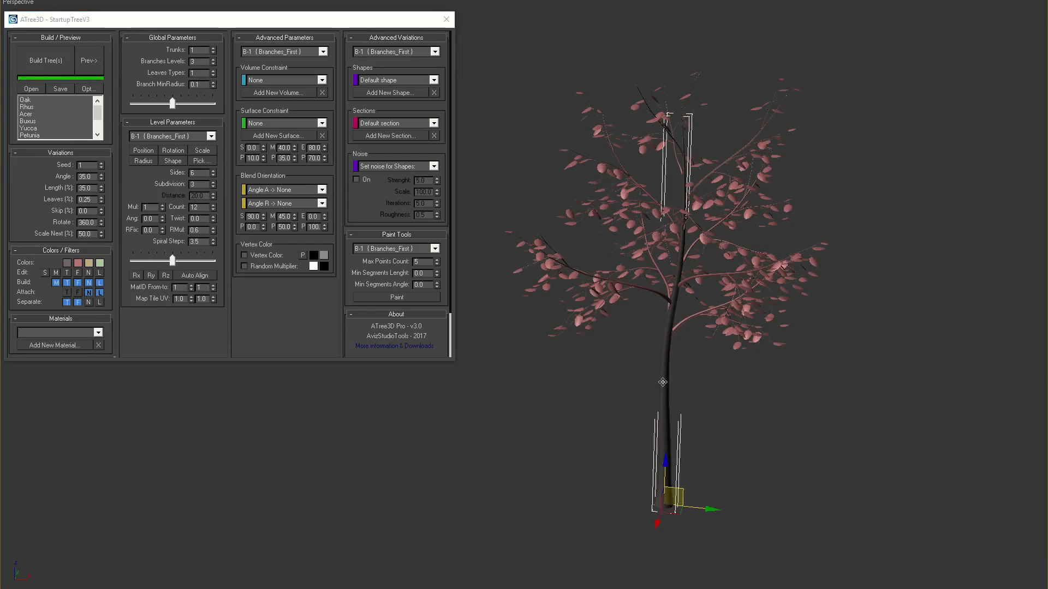
{"action": "mouse_move", "coordinate": [785, 376]}
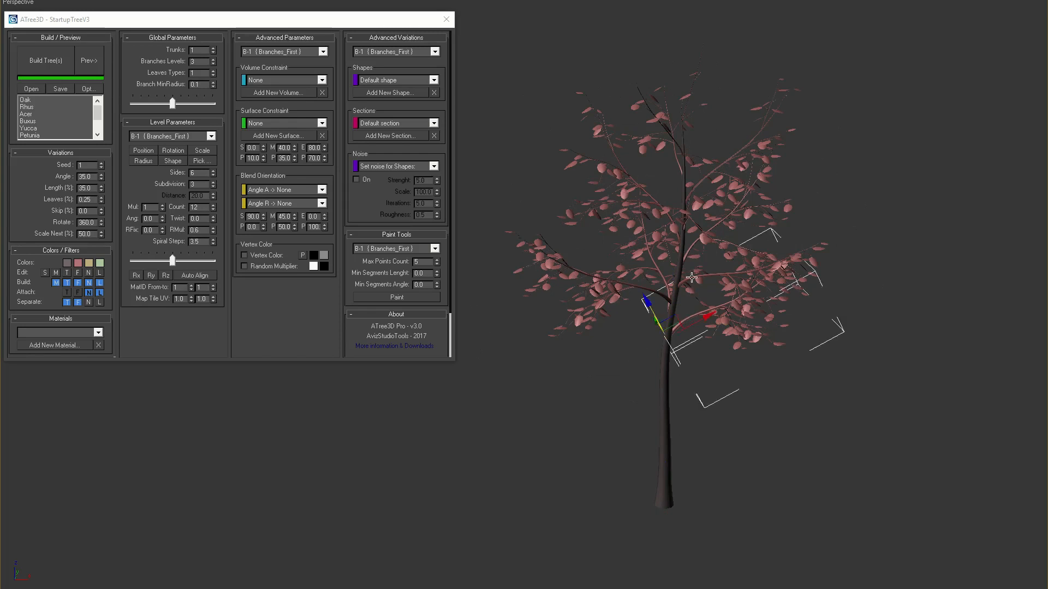
{"action": "left_click", "coordinate": [89, 60]}
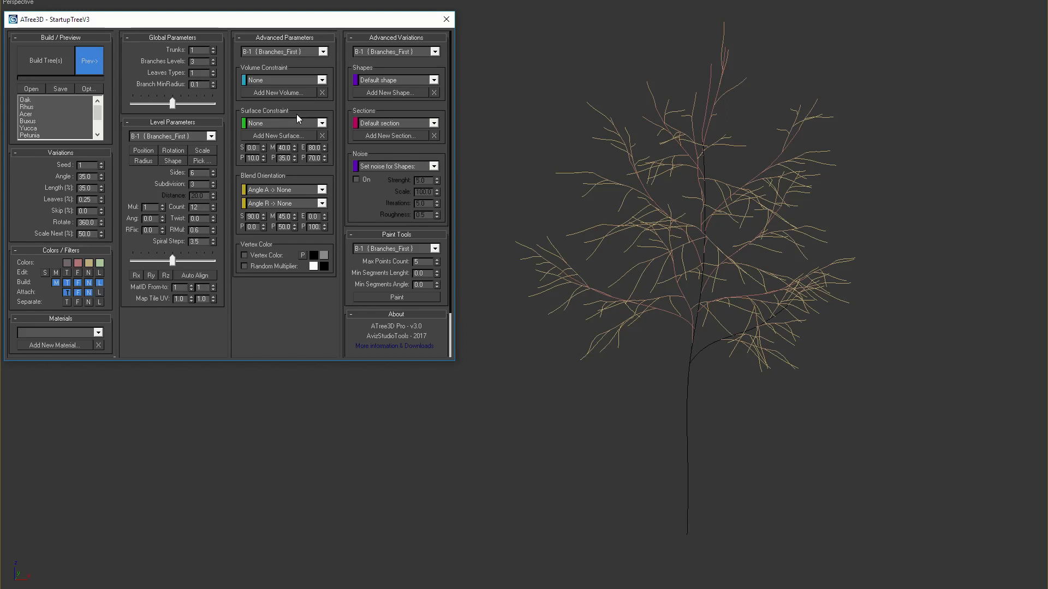
{"action": "mouse_move", "coordinate": [455, 206]}
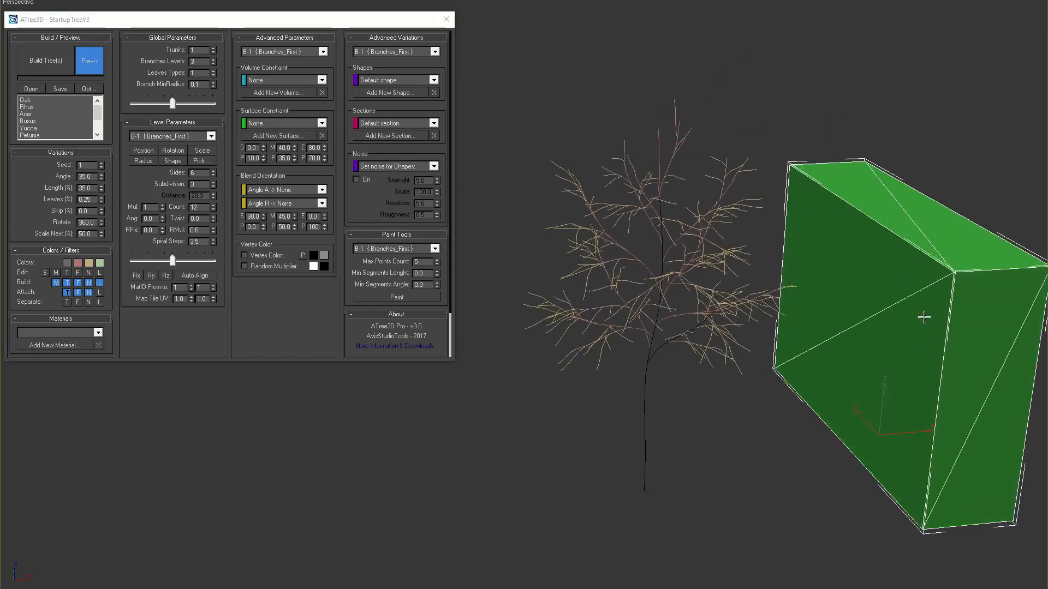
Place a box beside the tree as surface constraint Box02 for B-1 Branches_First
{"action": "left_click_drag", "start_coordinate": [925, 317], "coordinate": [811, 296]}
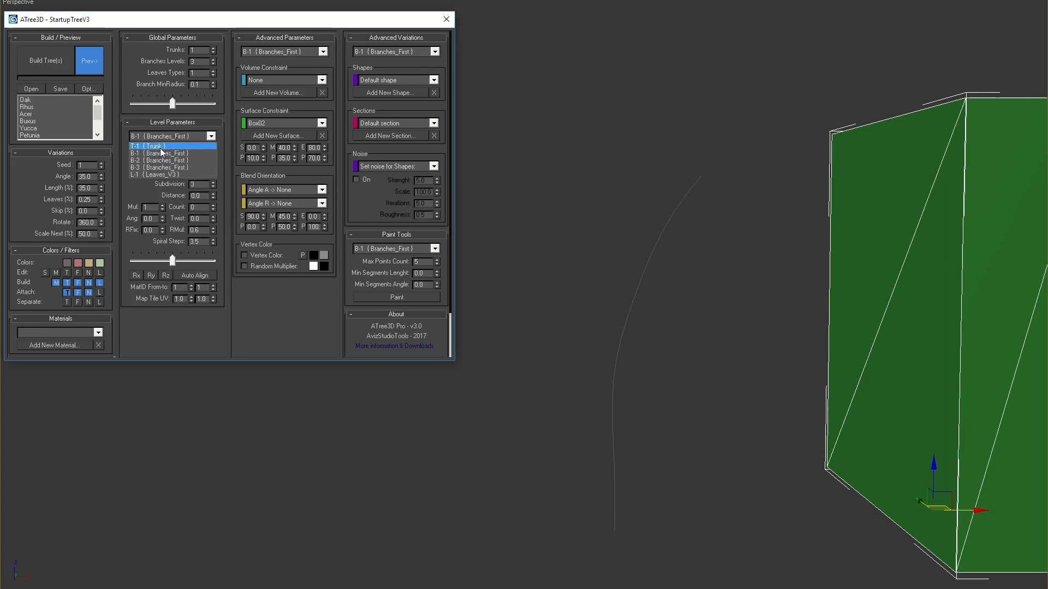
Switch to the T-1 Trunk level to constrain it to Box02 with strengths 100, 50, 100
{"action": "left_click", "coordinate": [161, 145]}
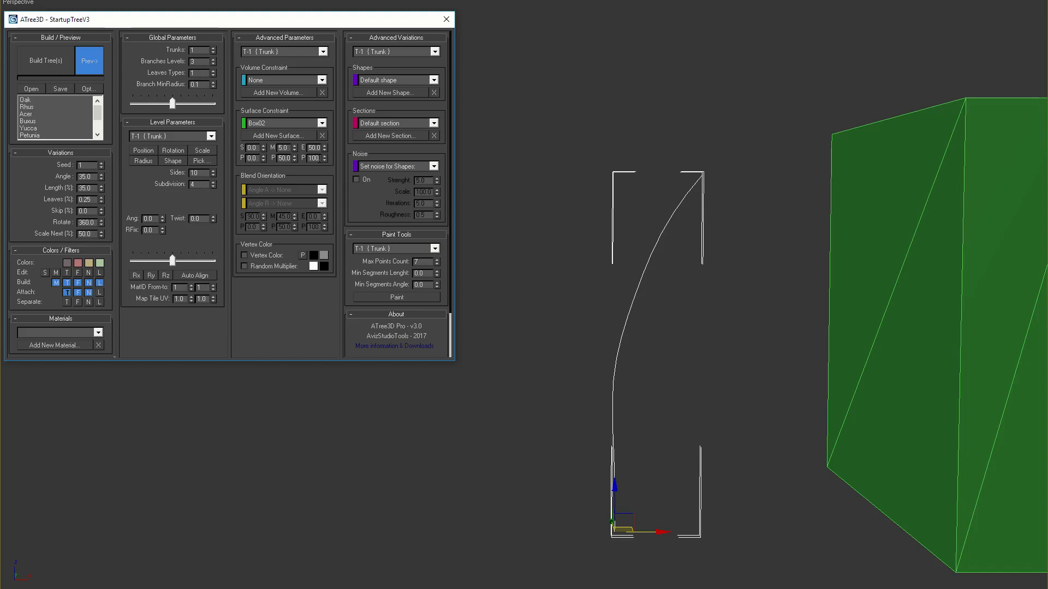
{"action": "mouse_move", "coordinate": [239, 155]}
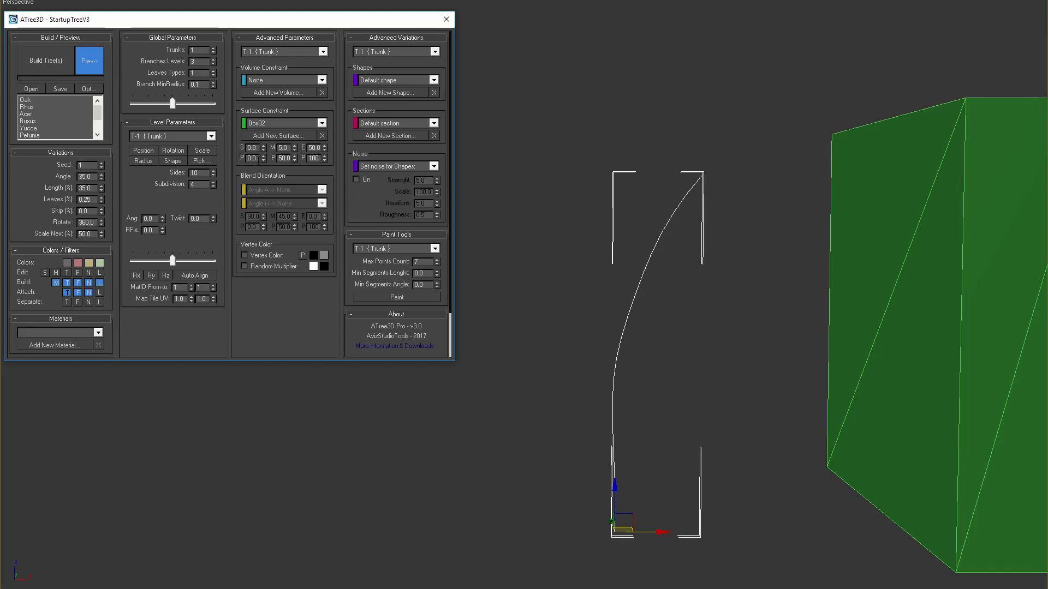
{"action": "mouse_move", "coordinate": [276, 146]}
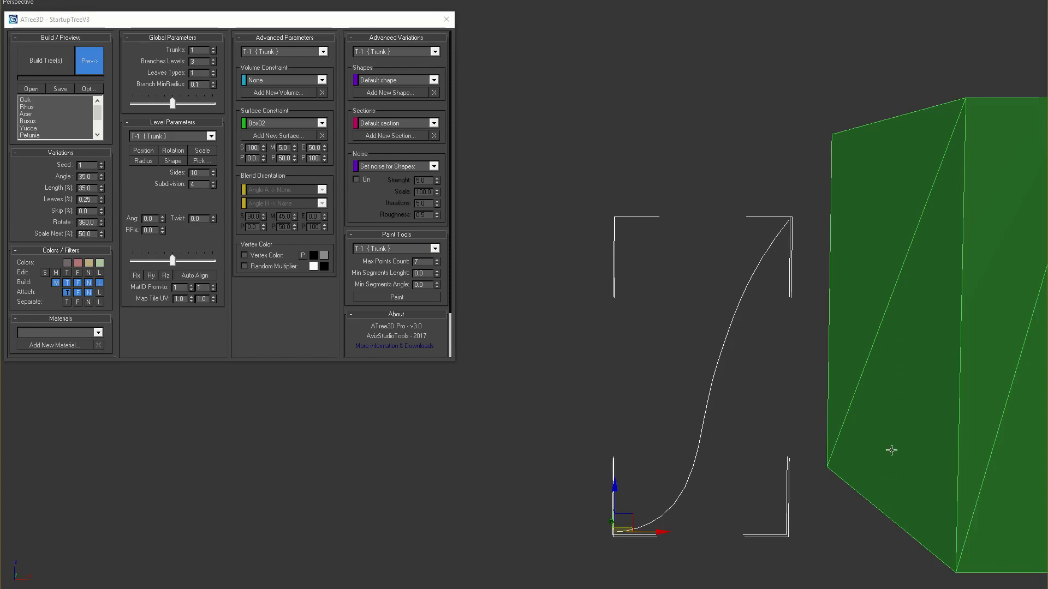
{"action": "mouse_move", "coordinate": [293, 169]}
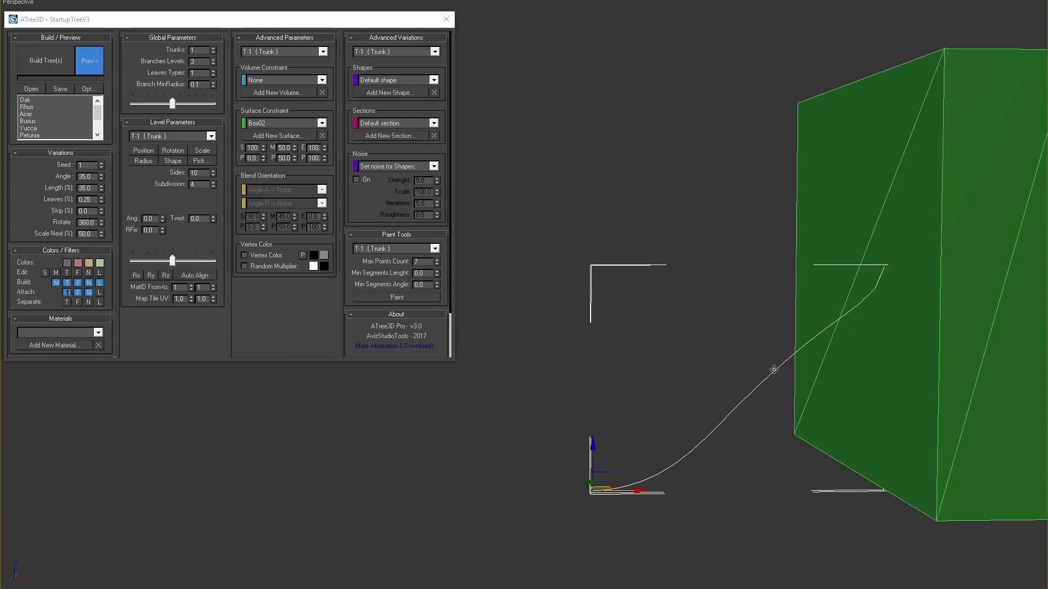
{"action": "mouse_move", "coordinate": [786, 359]}
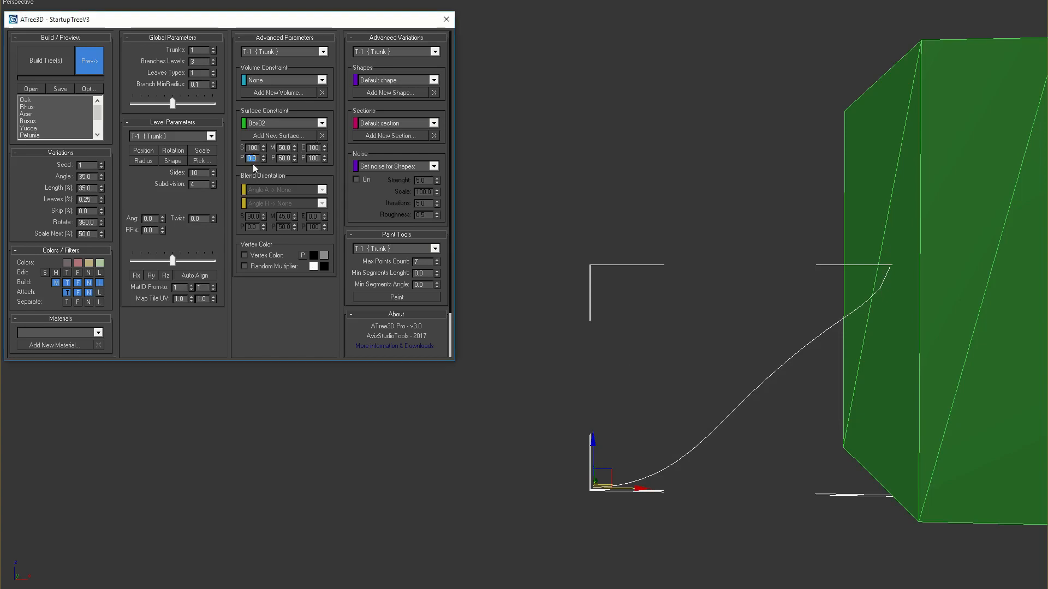
Enter trunk constraint positions 40, 60 and 80 so its top curls toward the box
{"action": "type", "text": "40.0"}
{"action": "left_click", "coordinate": [285, 157]}
{"action": "type", "text": "60"}
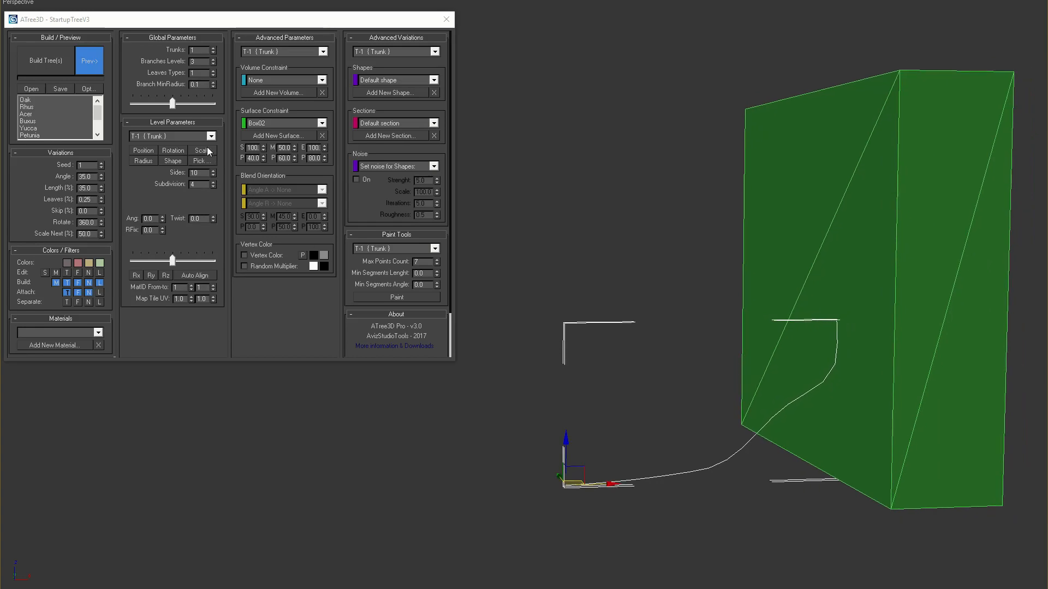
Return to B-1 Branches_First and build the leafy tree with branches growing against the box
{"action": "left_click", "coordinate": [209, 135]}
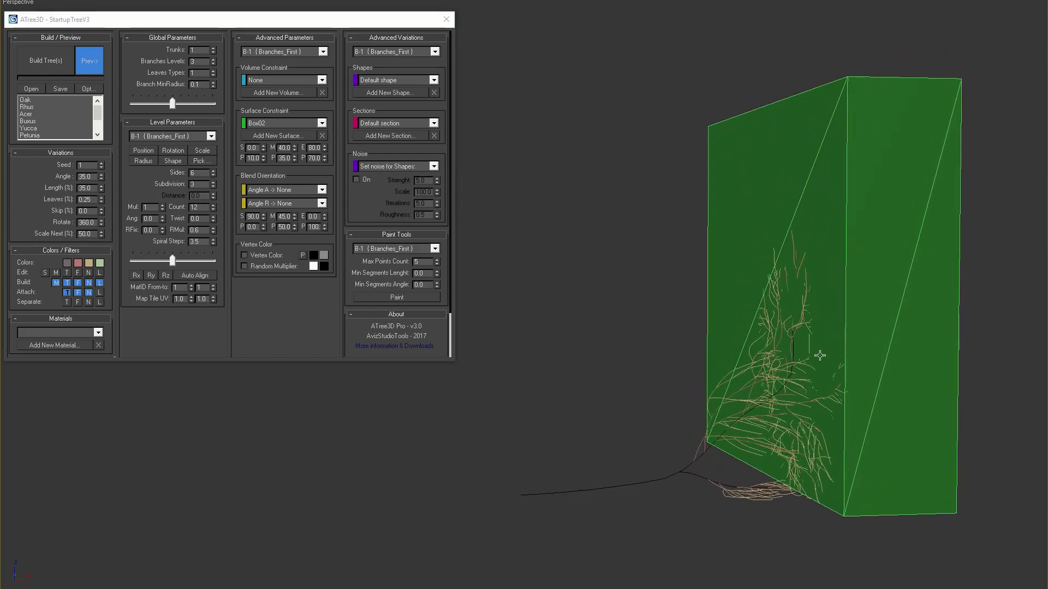
{"action": "left_click_drag", "start_coordinate": [172, 260], "coordinate": [195, 260]}
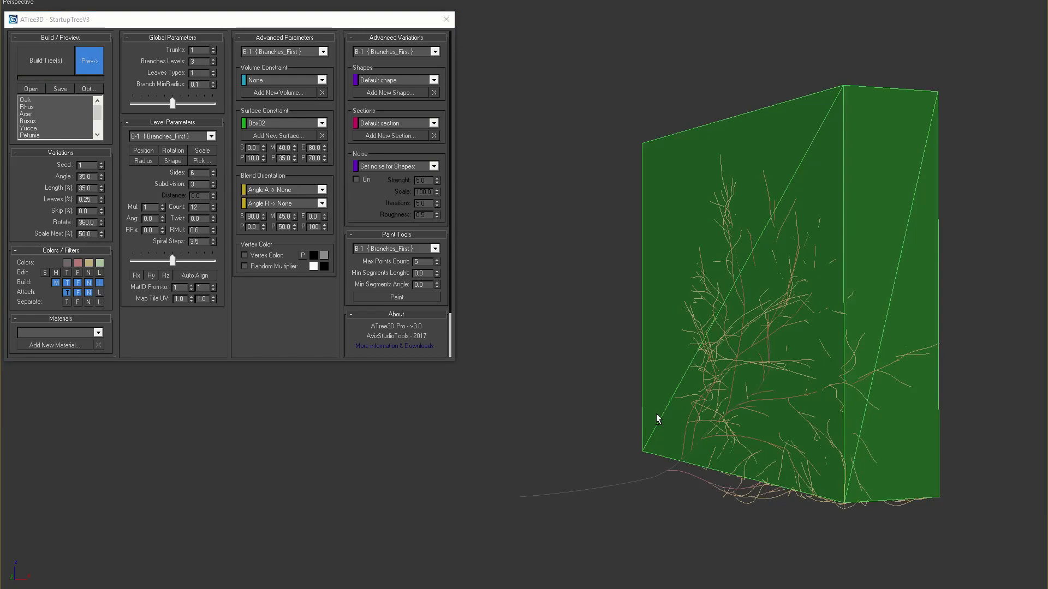
{"action": "left_click", "coordinate": [45, 61]}
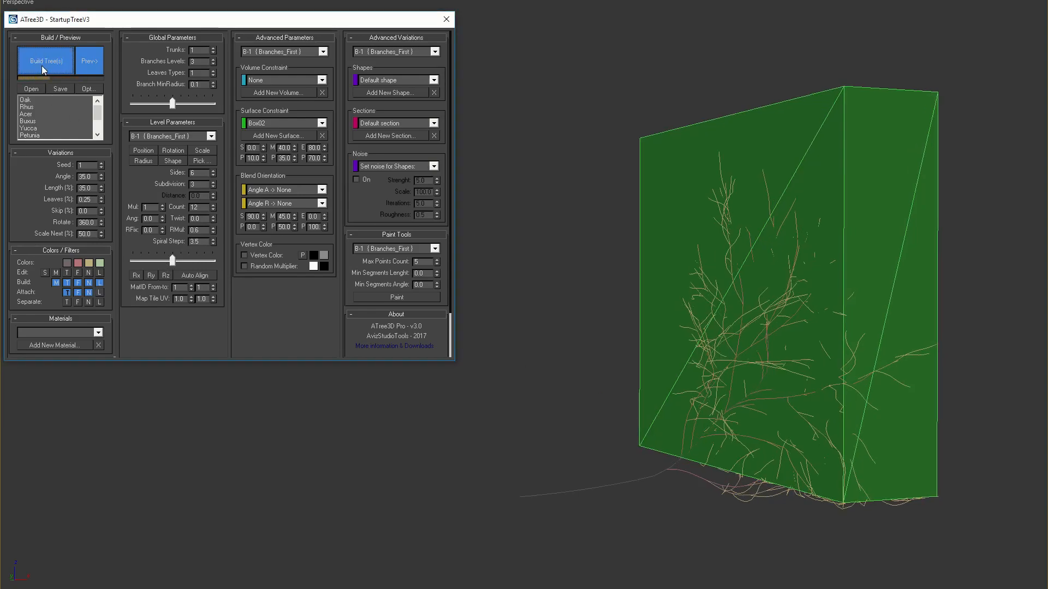
{"action": "left_click", "coordinate": [45, 60]}
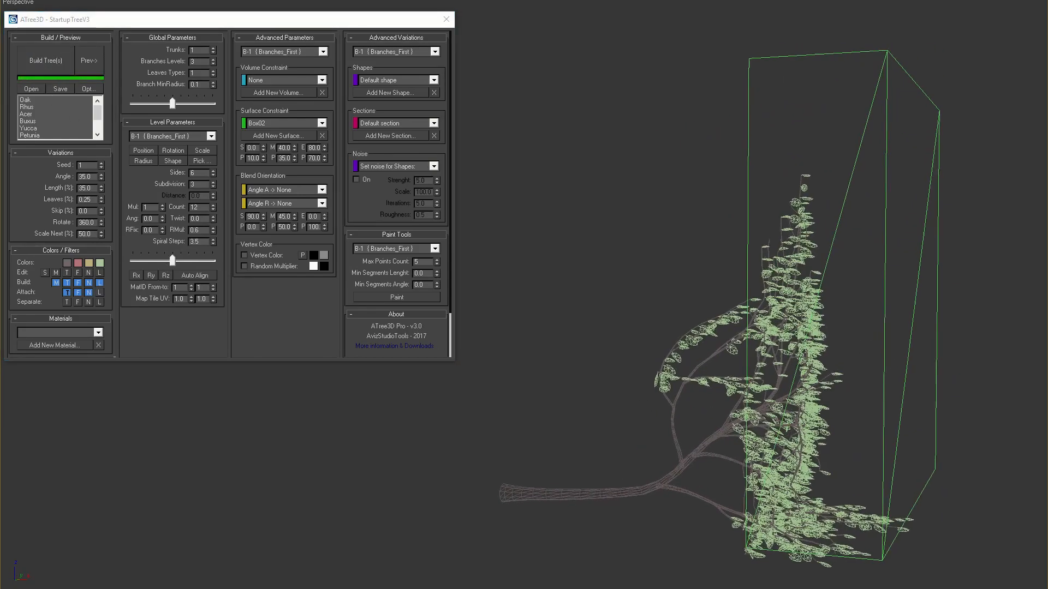
{"action": "left_click", "coordinate": [89, 60]}
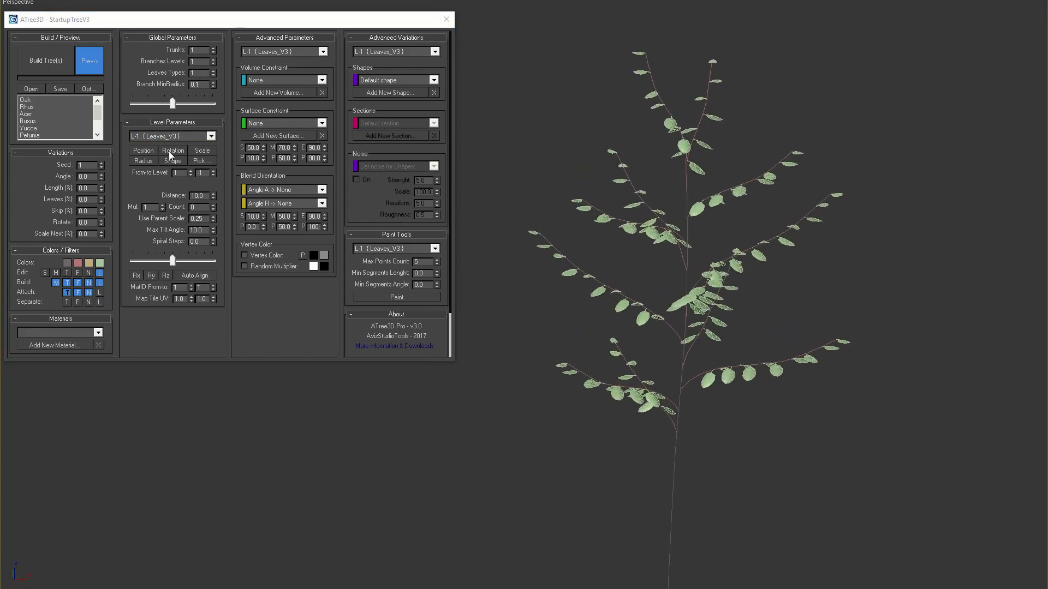
Select the L-1 Leaves level, leaving Blend Orientation Angle A and R at None
{"action": "left_click", "coordinate": [172, 150]}
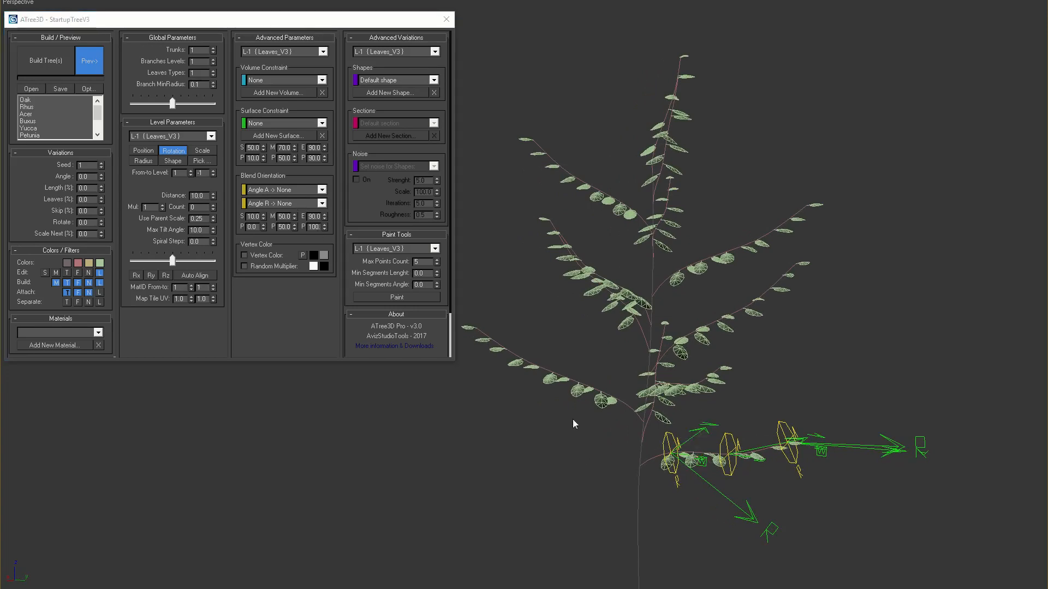
Set leaf Blend Orientation Angle A and R to Local with S 0, M 25, E 50 and build the mesh
{"action": "left_click", "coordinate": [281, 190]}
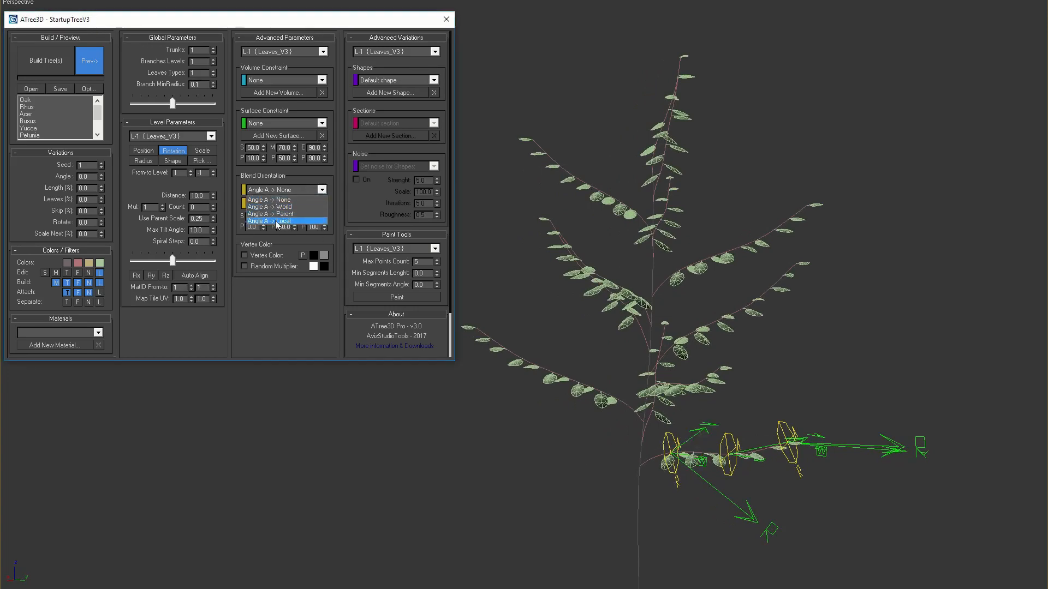
{"action": "left_click", "coordinate": [276, 227]}
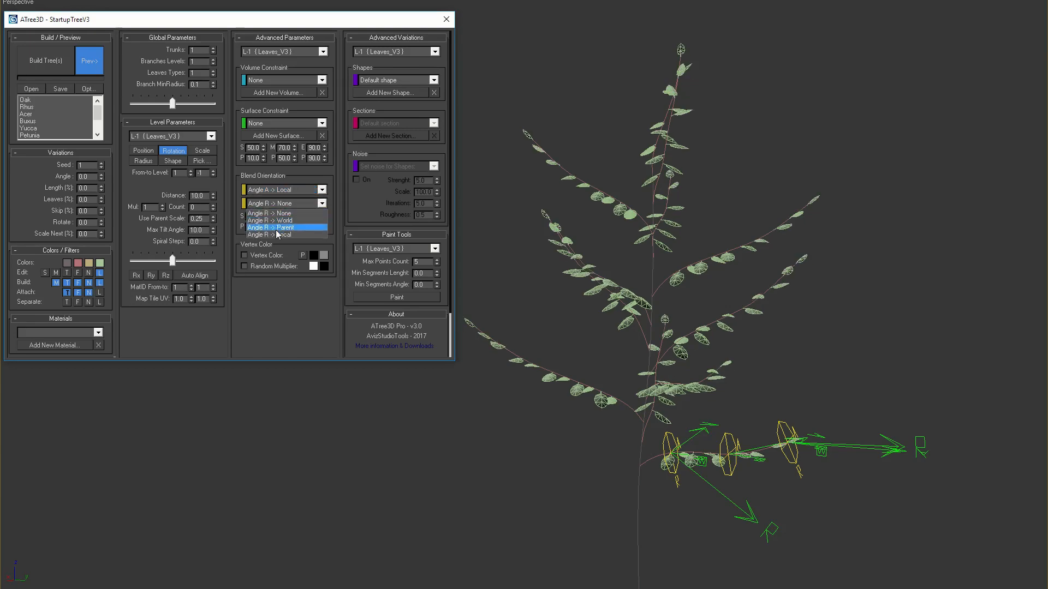
{"action": "left_click", "coordinate": [274, 235]}
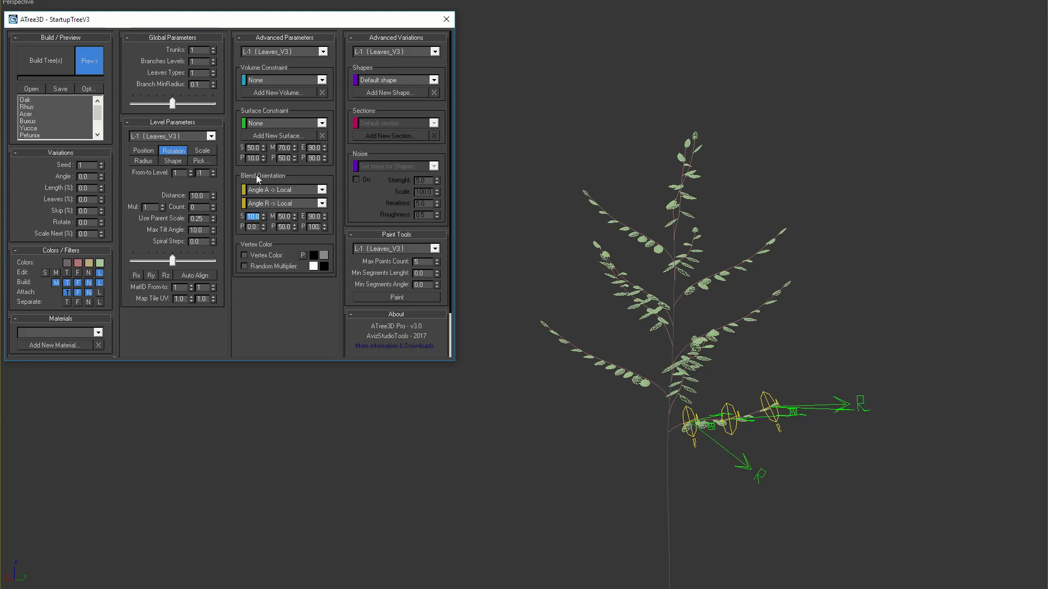
{"action": "mouse_move", "coordinate": [252, 224]}
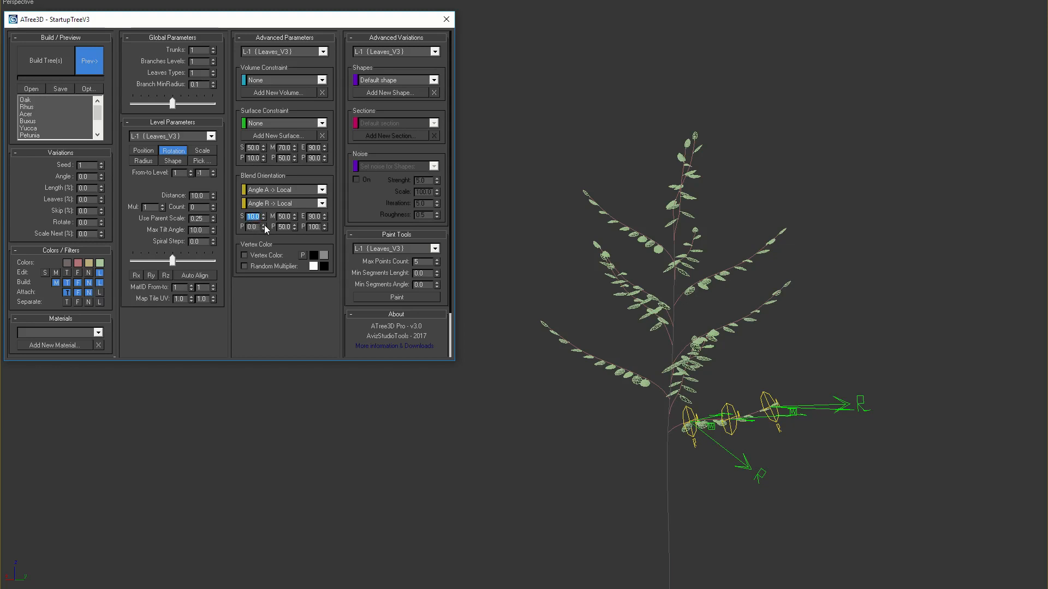
{"action": "type", "text": "0.0"}
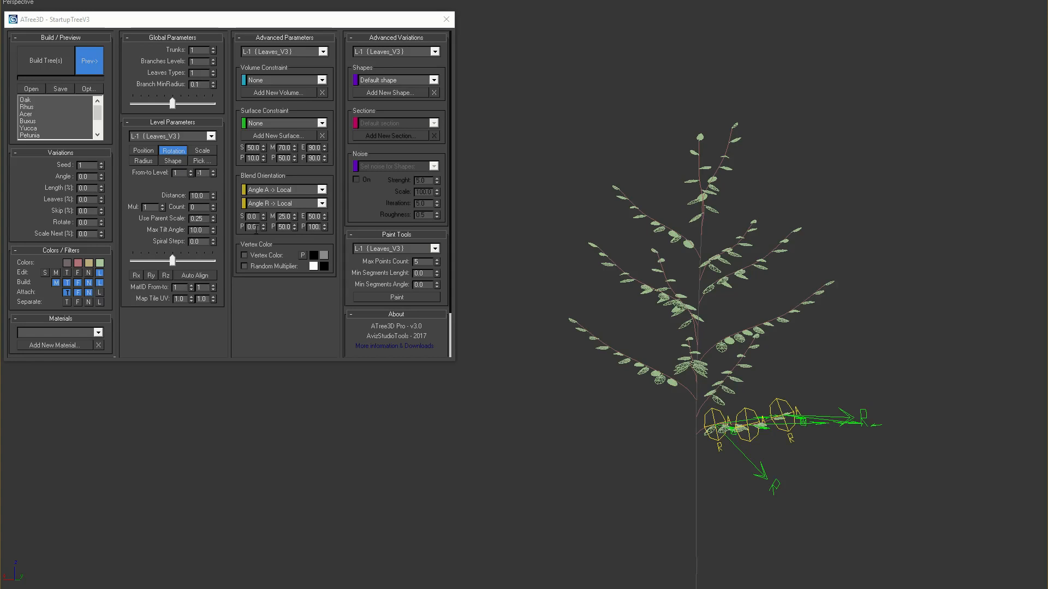
{"action": "left_click", "coordinate": [46, 61]}
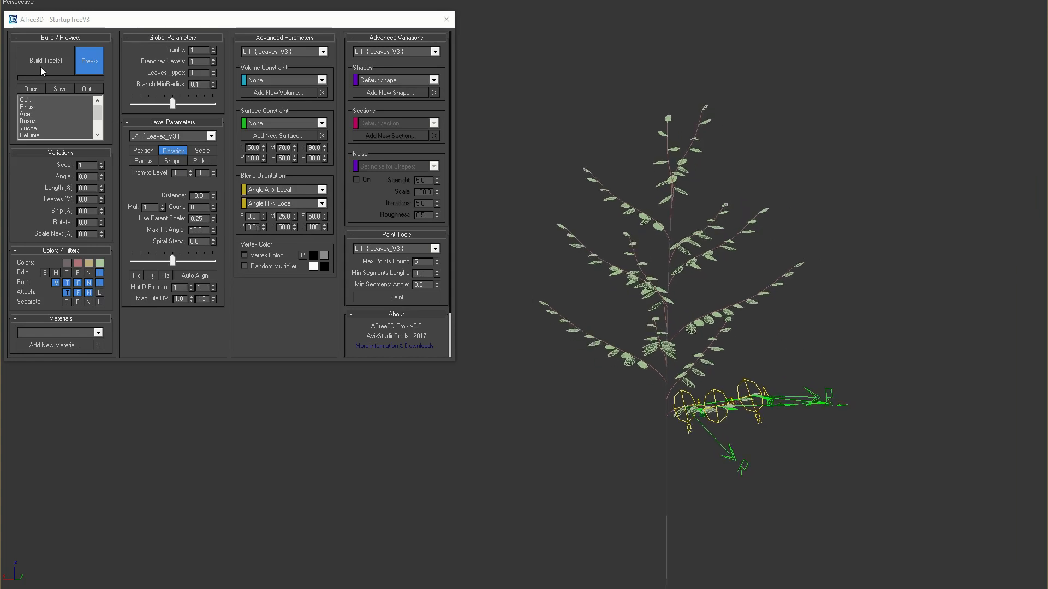
{"action": "left_click", "coordinate": [46, 60]}
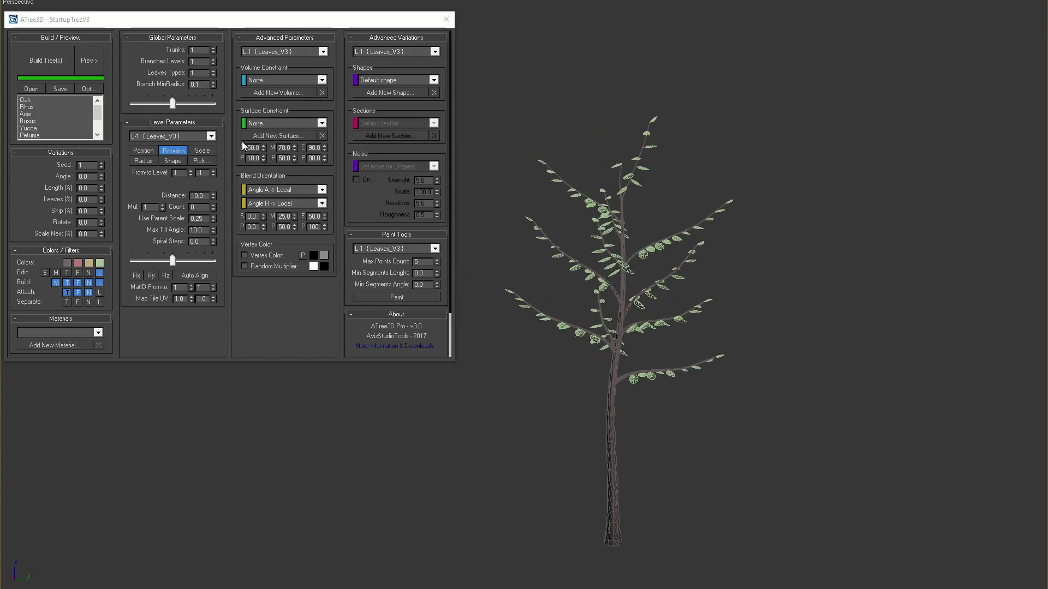
Return to preview, reset leaf blend Angle A and Angle R to None, and rebuild the tree
{"action": "left_click", "coordinate": [88, 60]}
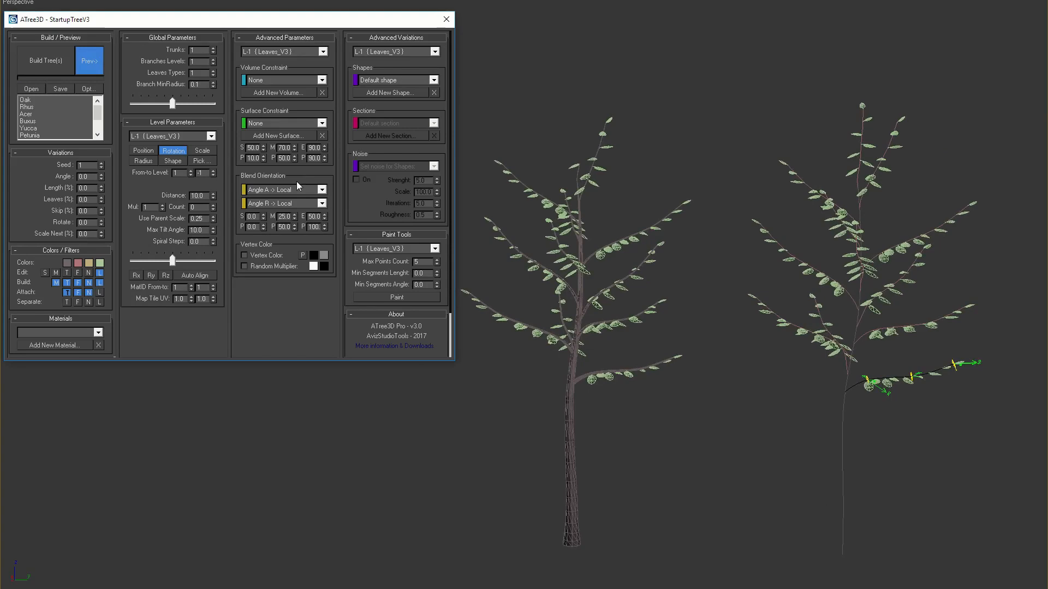
{"action": "left_click", "coordinate": [281, 203]}
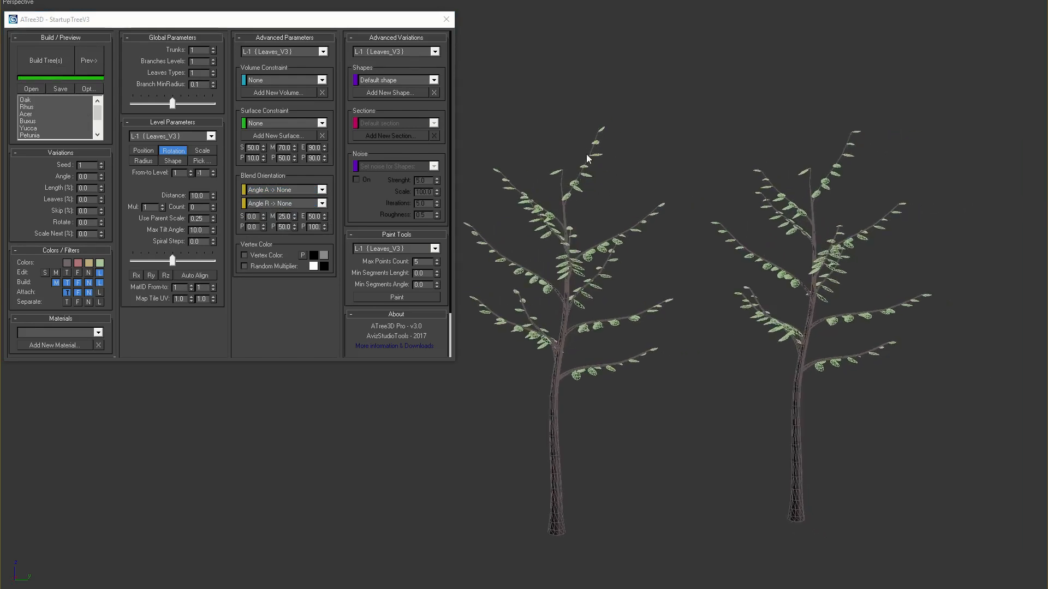
{"action": "left_click", "coordinate": [89, 60]}
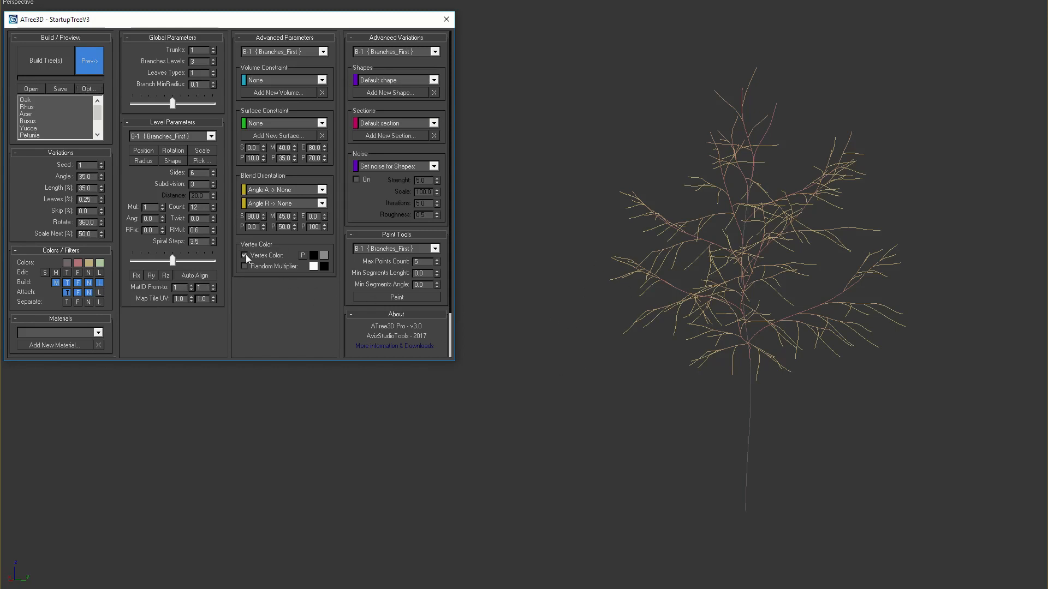
Enable vertex colours: red and purple for the branches, green for the leaves
{"action": "left_click", "coordinate": [244, 254]}
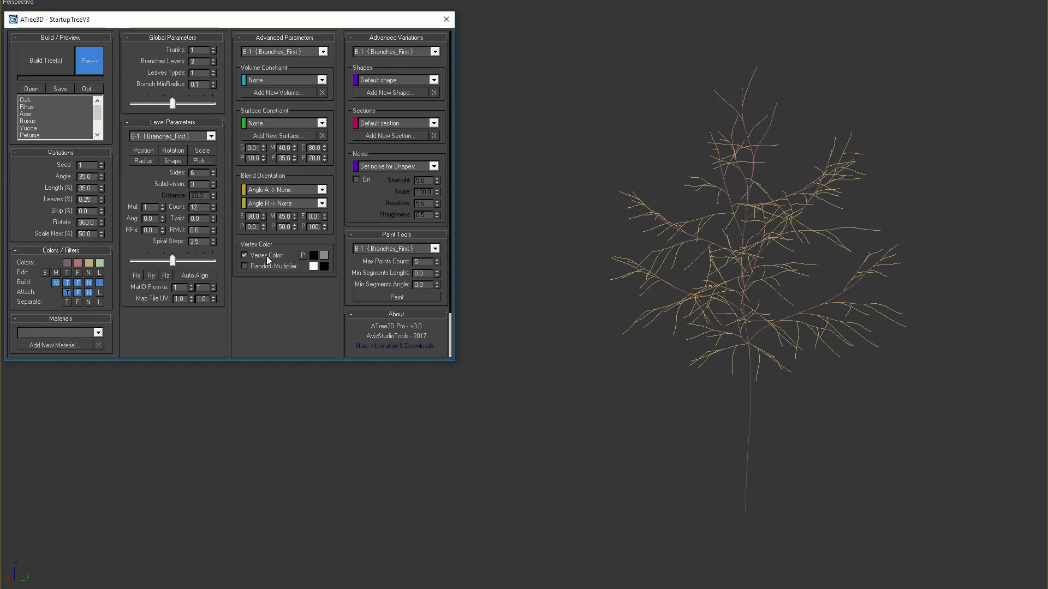
{"action": "left_click", "coordinate": [320, 256]}
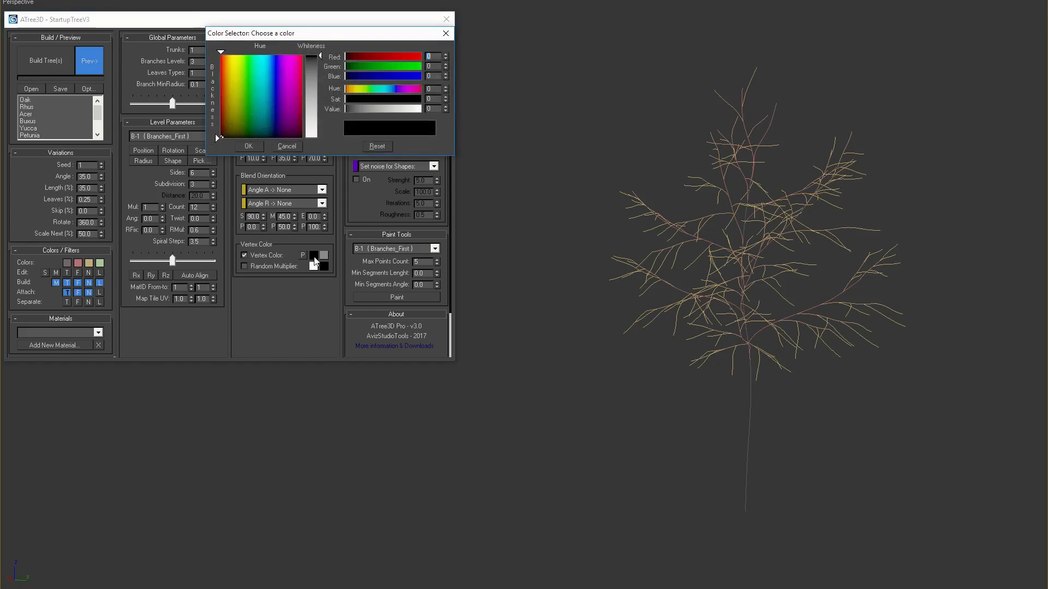
{"action": "left_click", "coordinate": [311, 53]}
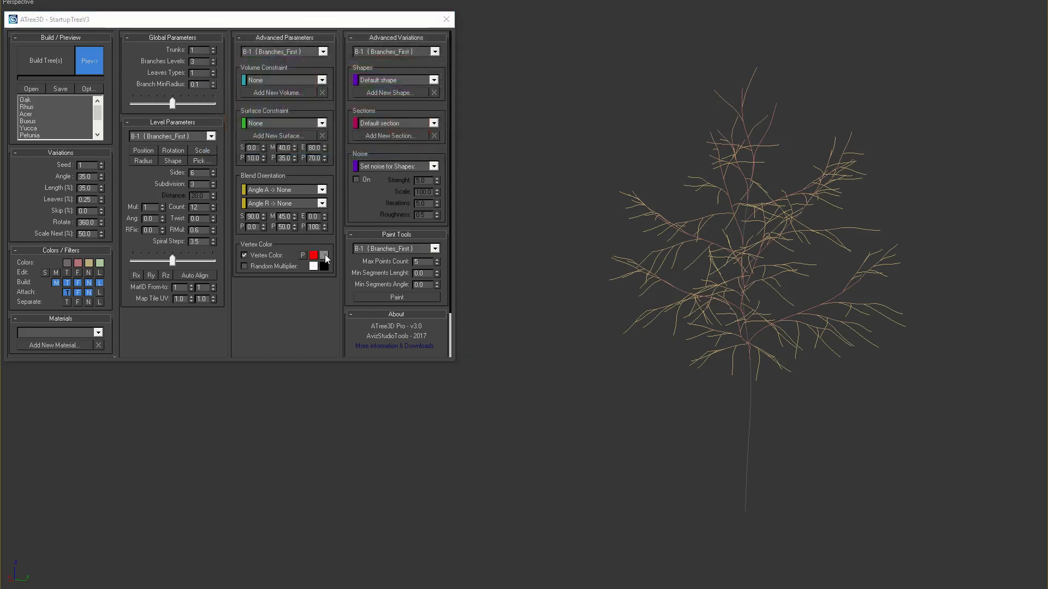
{"action": "left_click", "coordinate": [323, 256]}
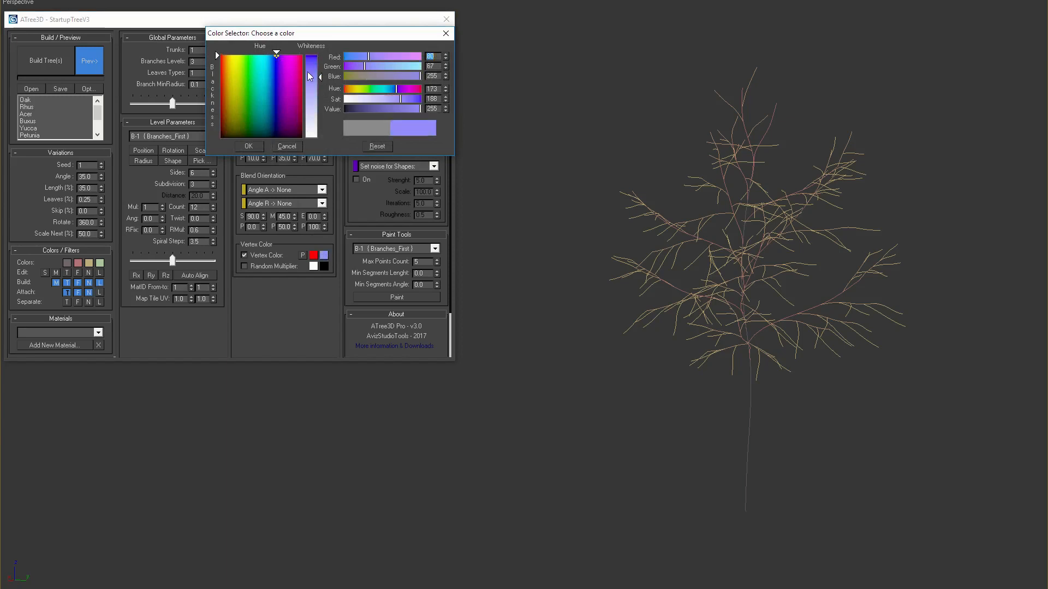
{"action": "left_click", "coordinate": [248, 146]}
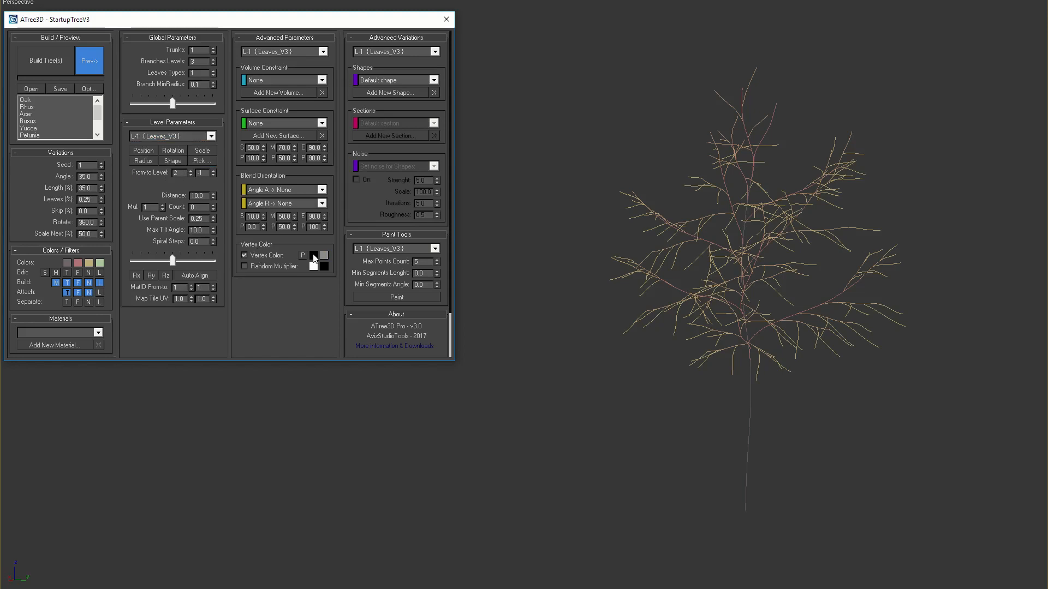
{"action": "left_click", "coordinate": [314, 255]}
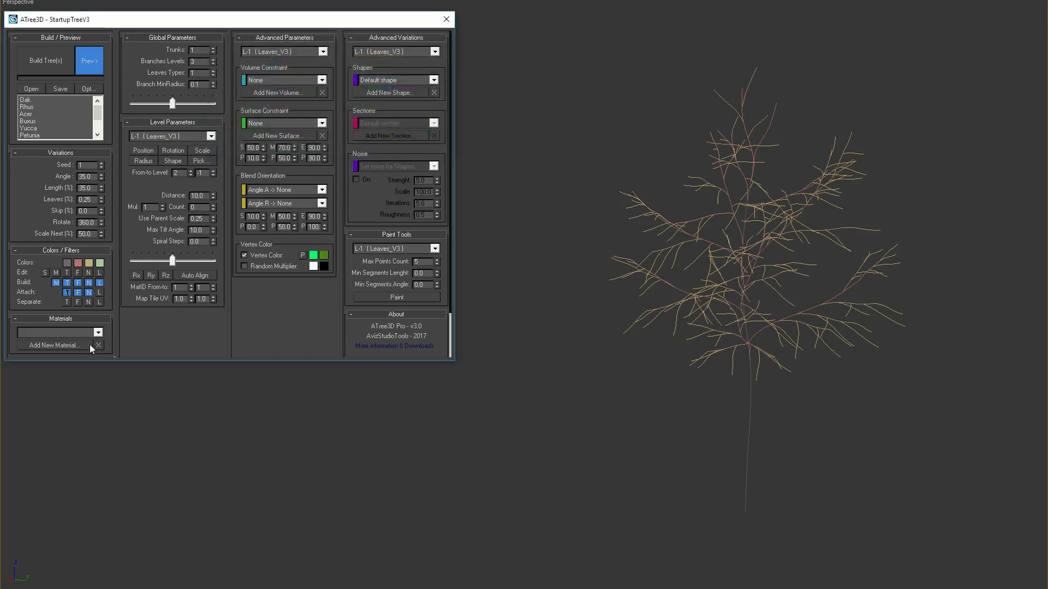
Add a new VertexColor material to the tree
{"action": "left_click", "coordinate": [54, 345]}
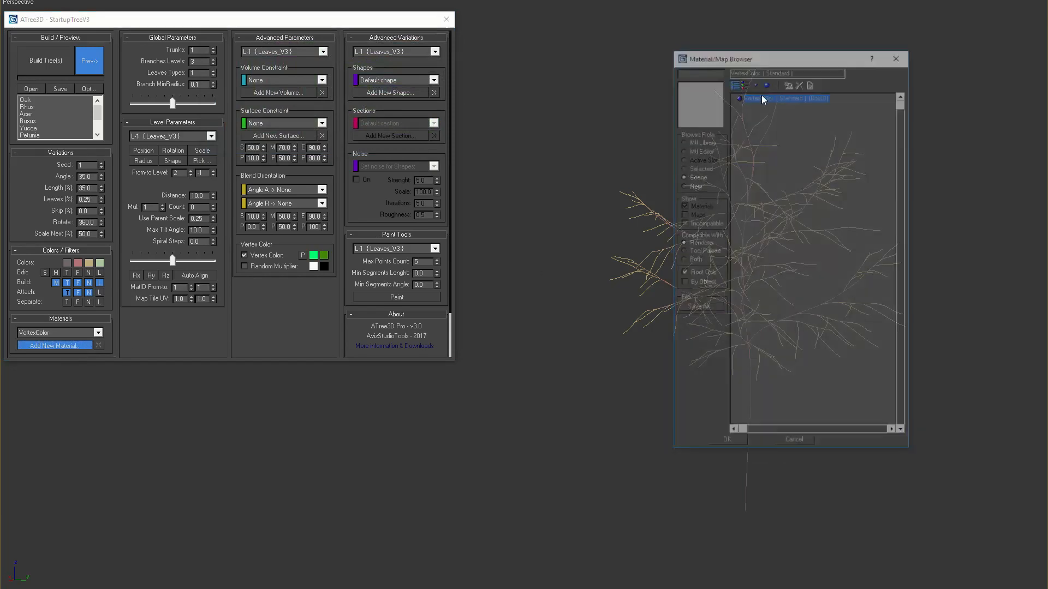
{"action": "left_click", "coordinate": [45, 60]}
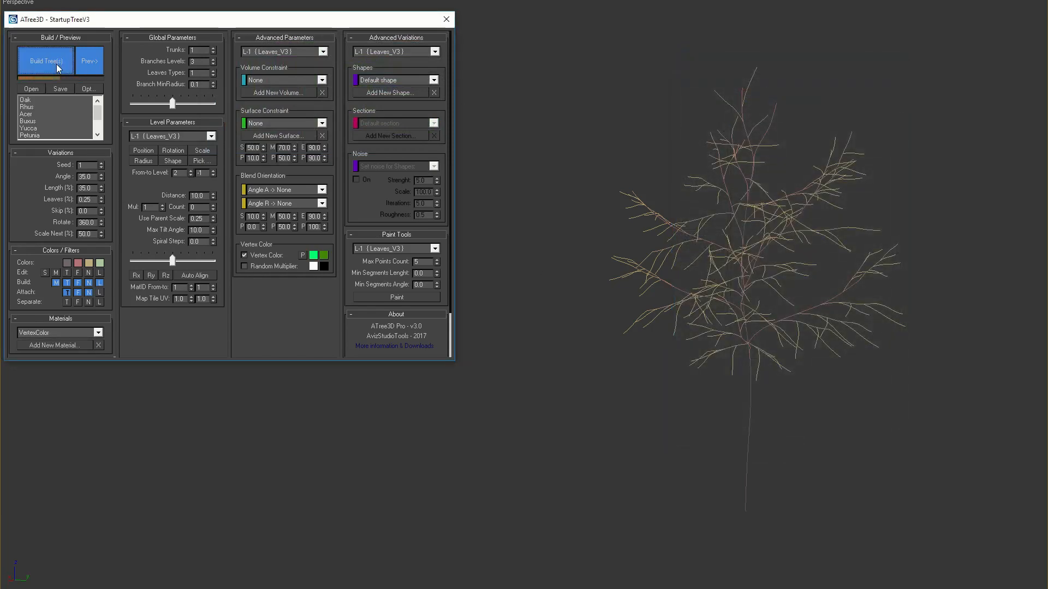
Build the vertex-coloured tree, render the Perspective view and close the frame
{"action": "left_click", "coordinate": [45, 61]}
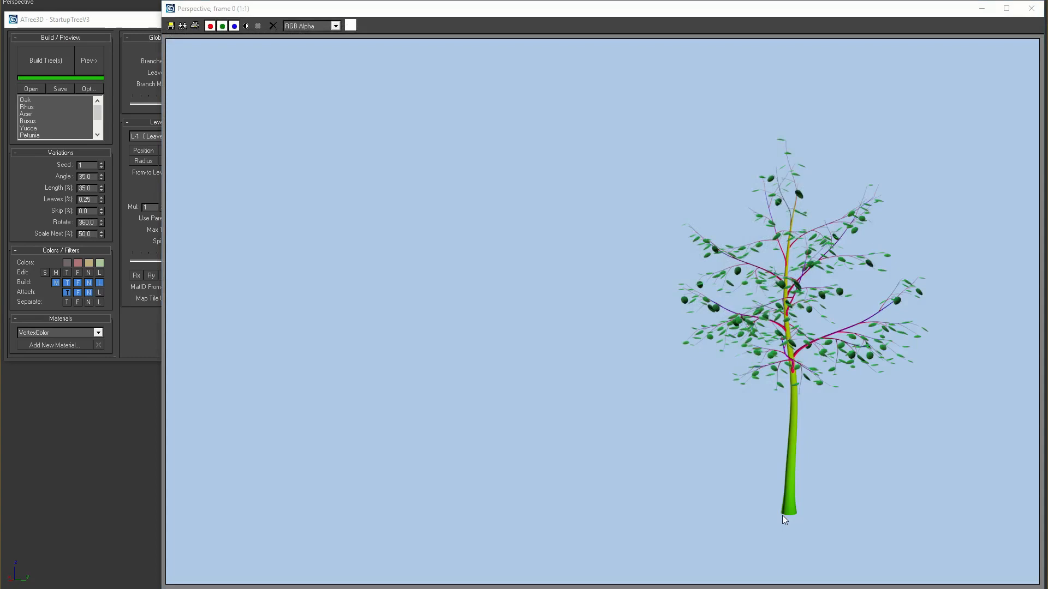
{"action": "mouse_move", "coordinate": [778, 345]}
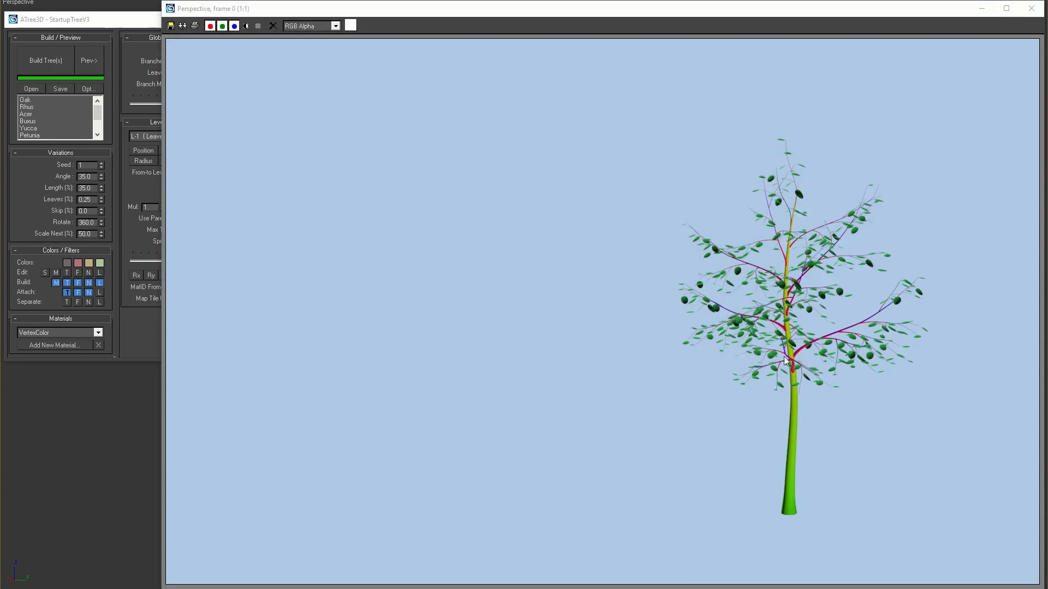
{"action": "left_click", "coordinate": [89, 60]}
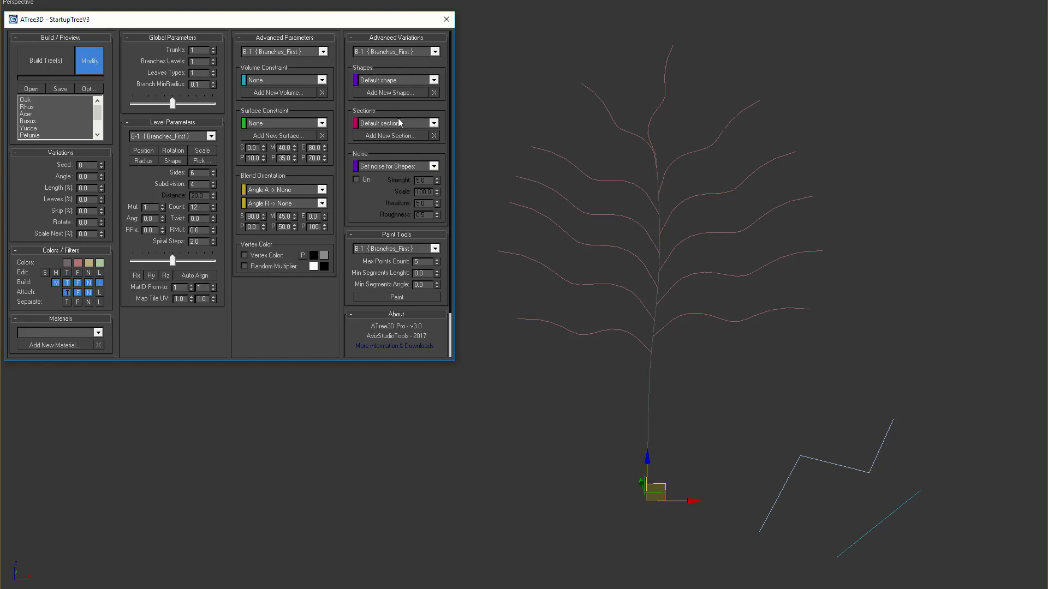
{"action": "mouse_move", "coordinate": [383, 171]}
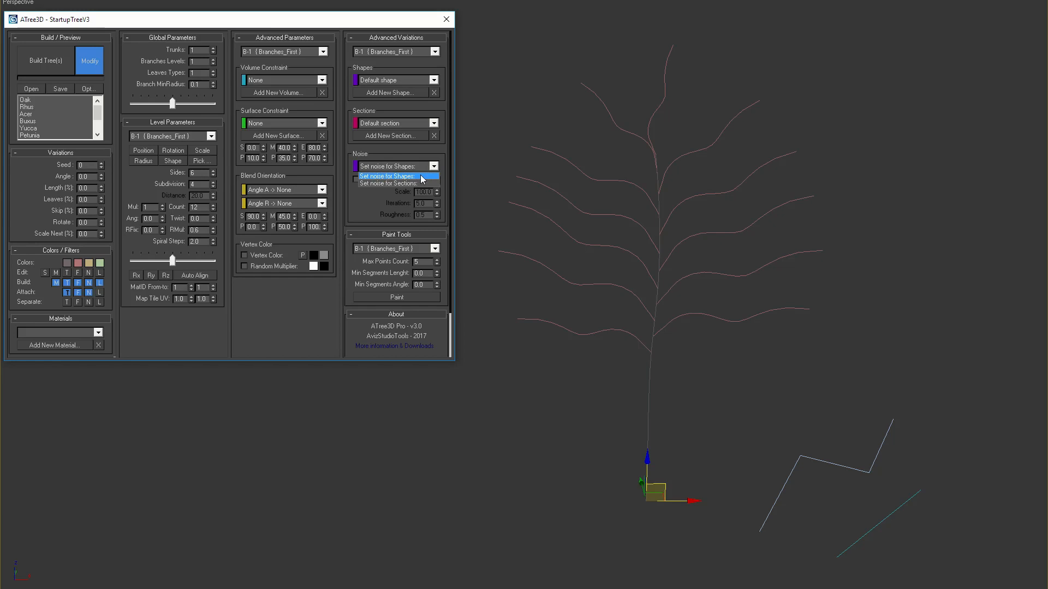
Add the zigzag spline as a B-1 branch shape and set Shapes to Loop all shapes
{"action": "left_click", "coordinate": [382, 176]}
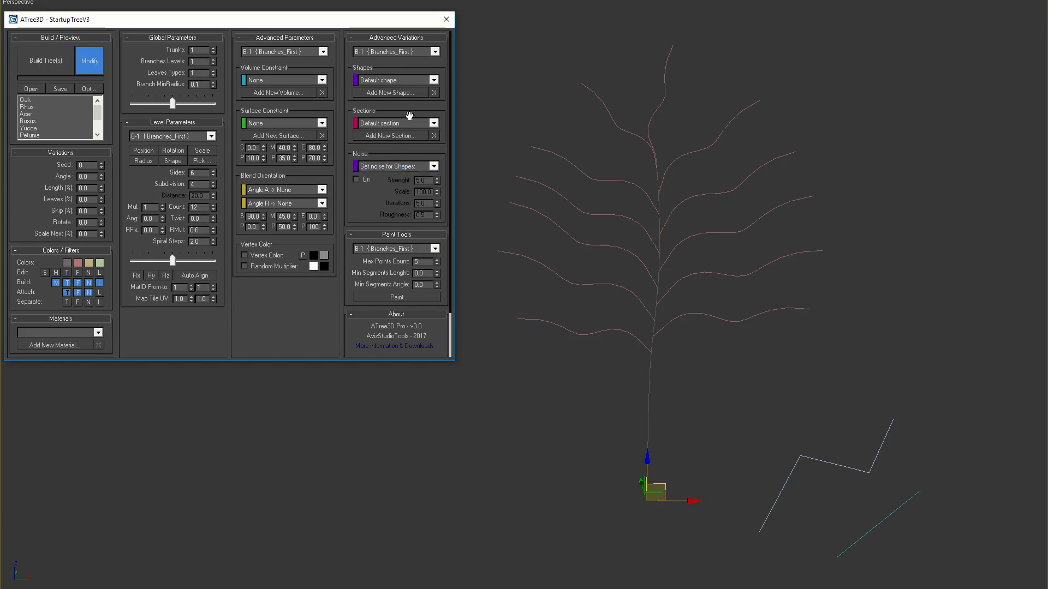
{"action": "mouse_move", "coordinate": [412, 146]}
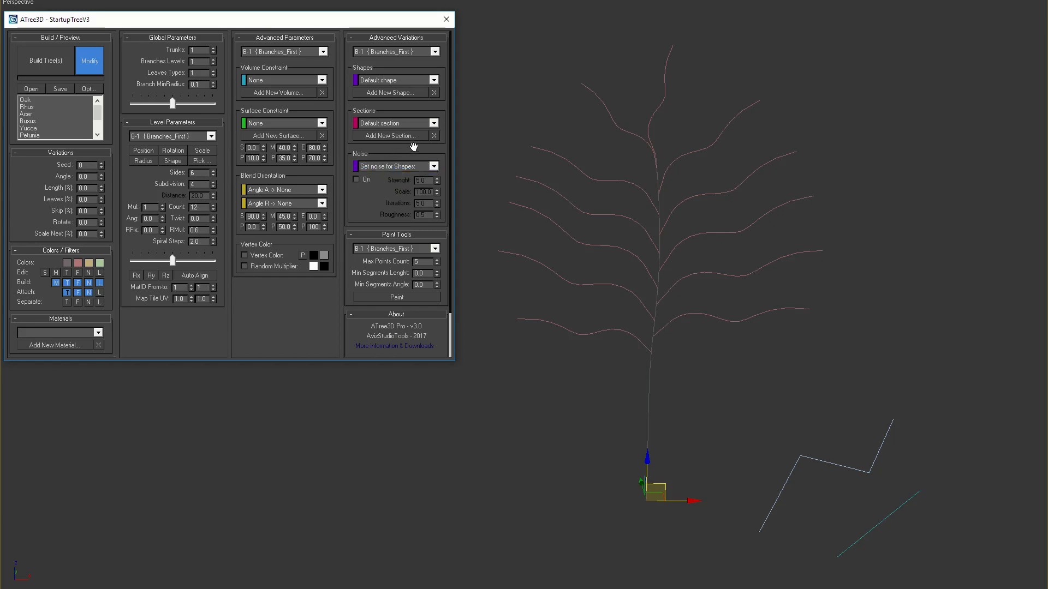
{"action": "left_click", "coordinate": [391, 91]}
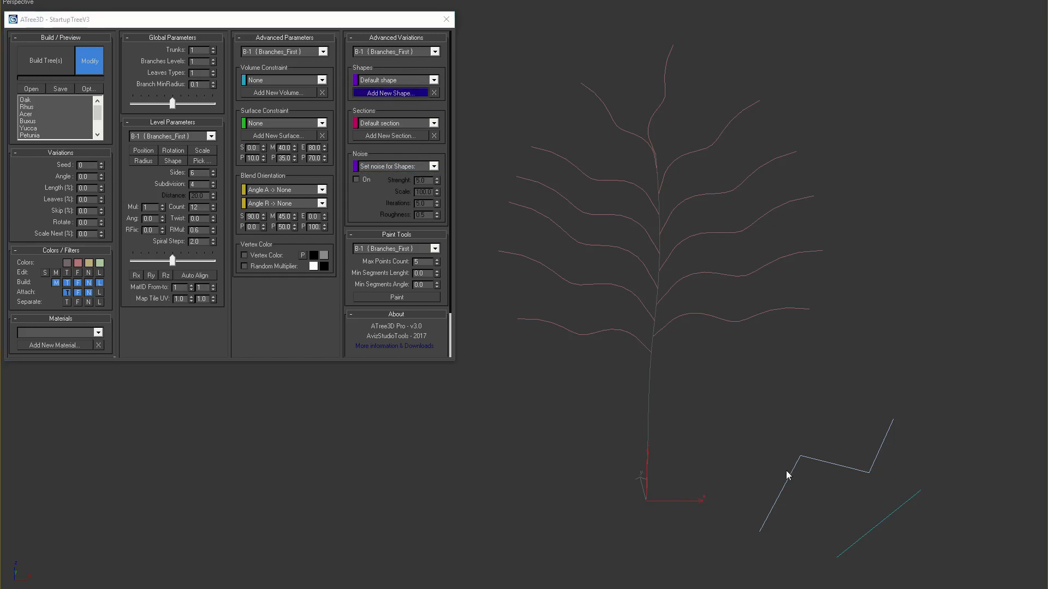
{"action": "left_click", "coordinate": [391, 92]}
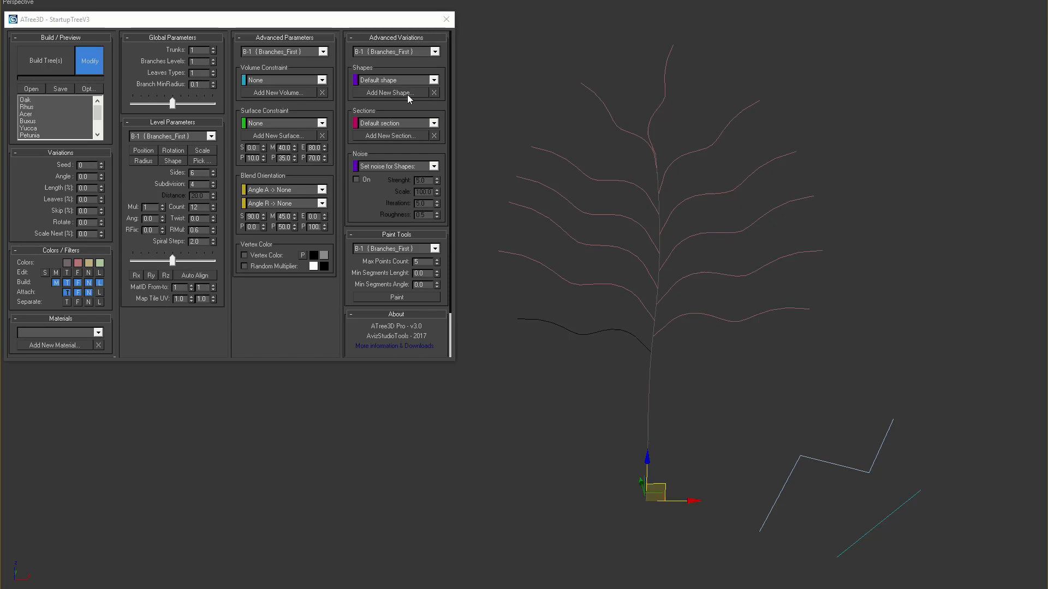
{"action": "left_click", "coordinate": [393, 80]}
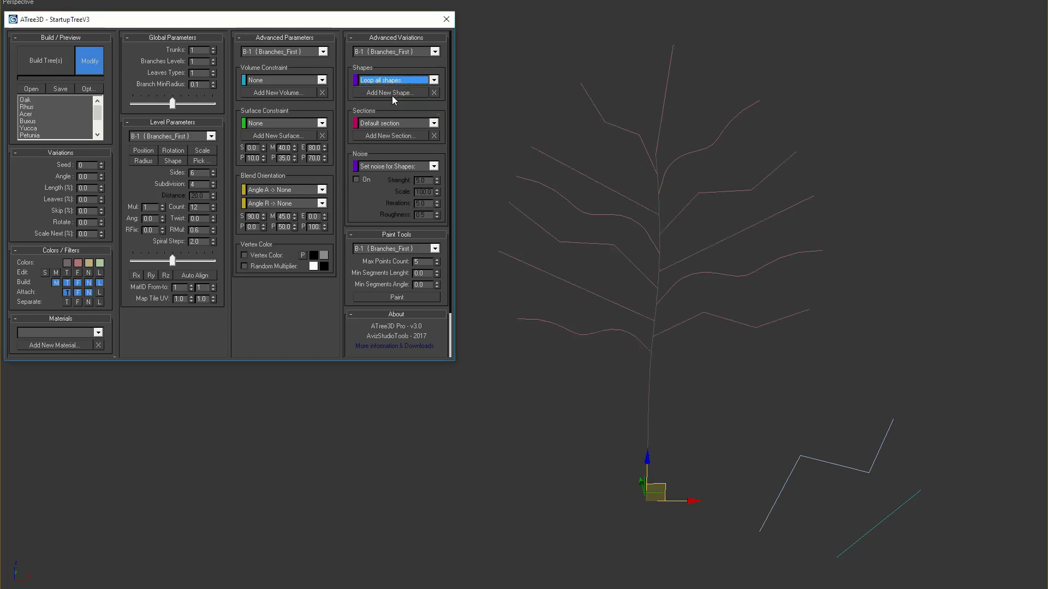
{"action": "mouse_move", "coordinate": [641, 365]}
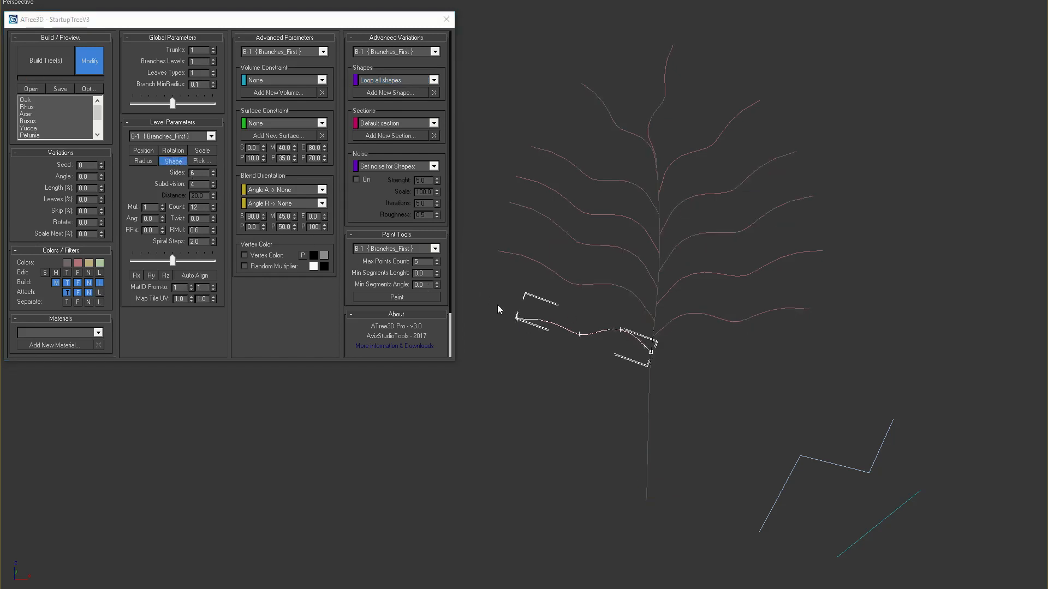
{"action": "left_click", "coordinate": [648, 346]}
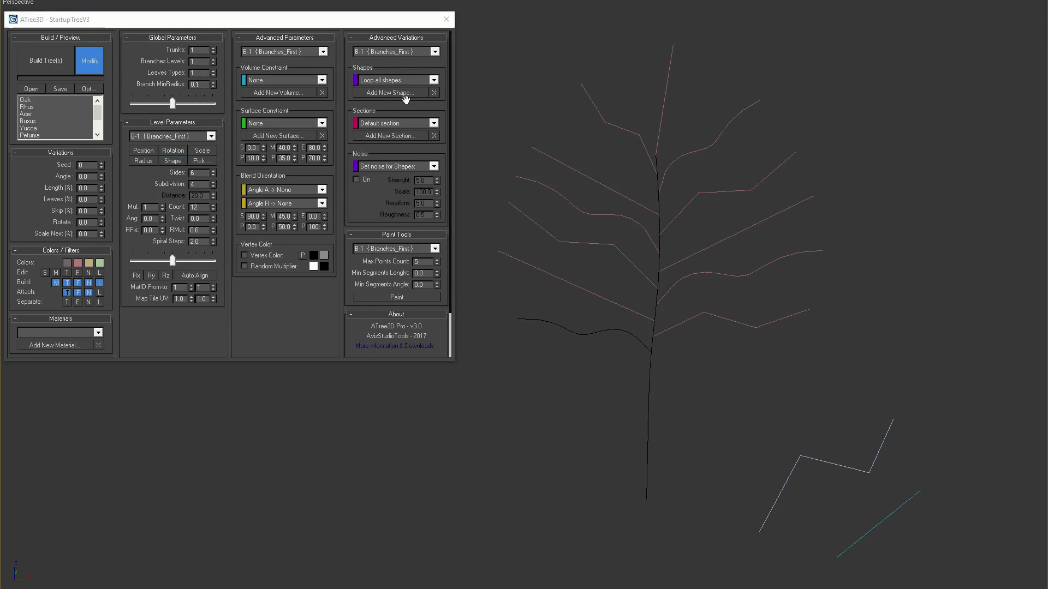
Review the shape variation modes and the list of shape lines added to B-1
{"action": "left_click", "coordinate": [433, 92]}
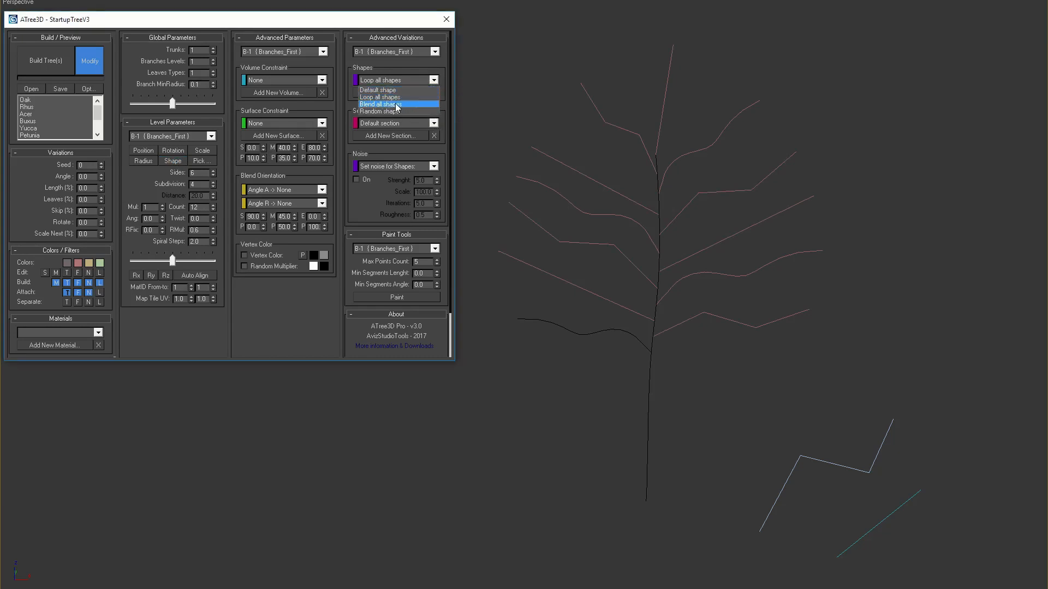
{"action": "left_click", "coordinate": [395, 105]}
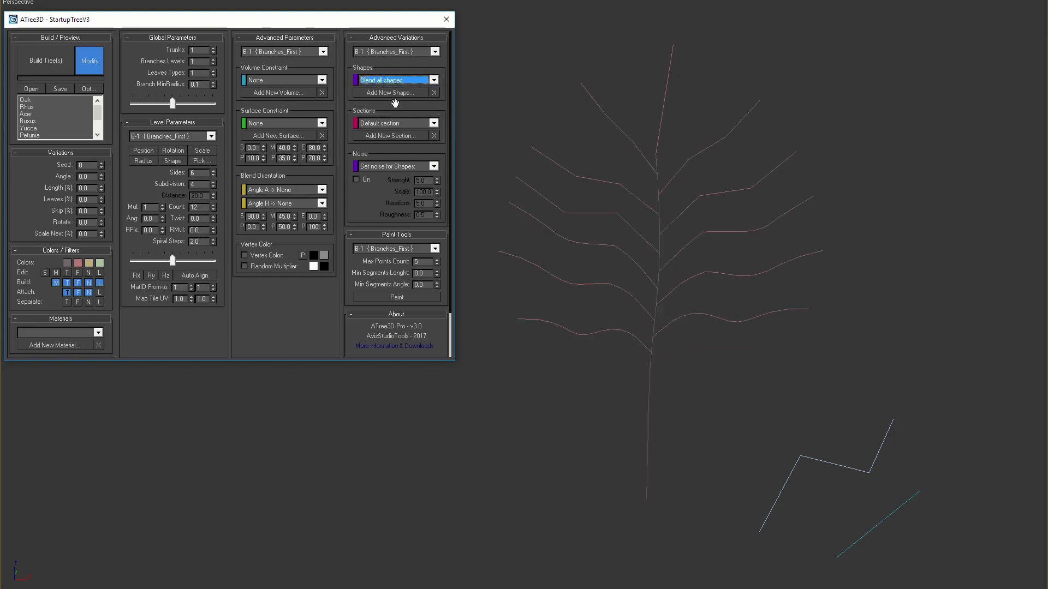
{"action": "mouse_move", "coordinate": [530, 314]}
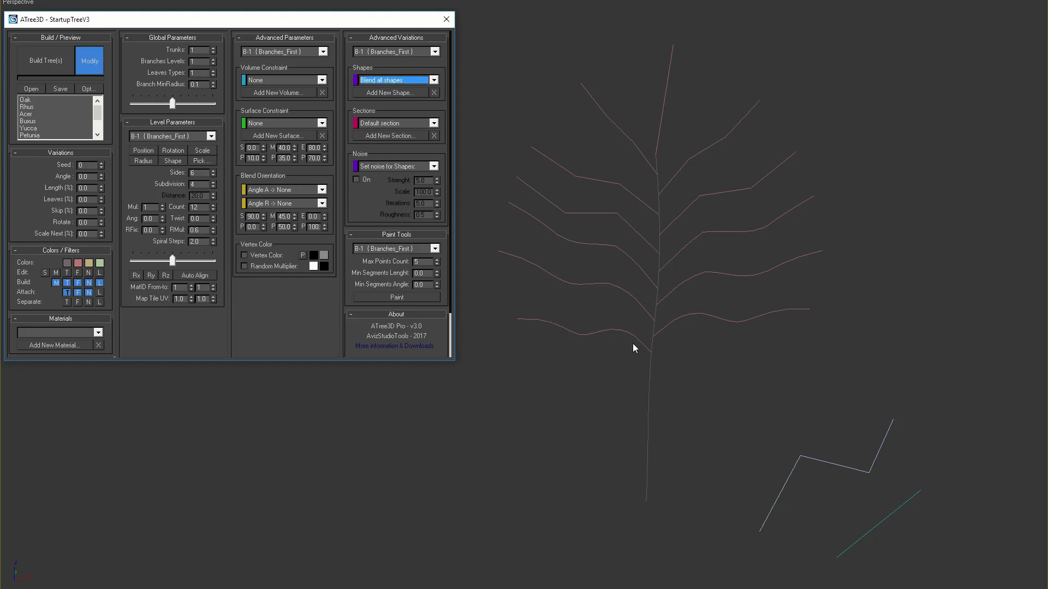
{"action": "mouse_move", "coordinate": [440, 100]}
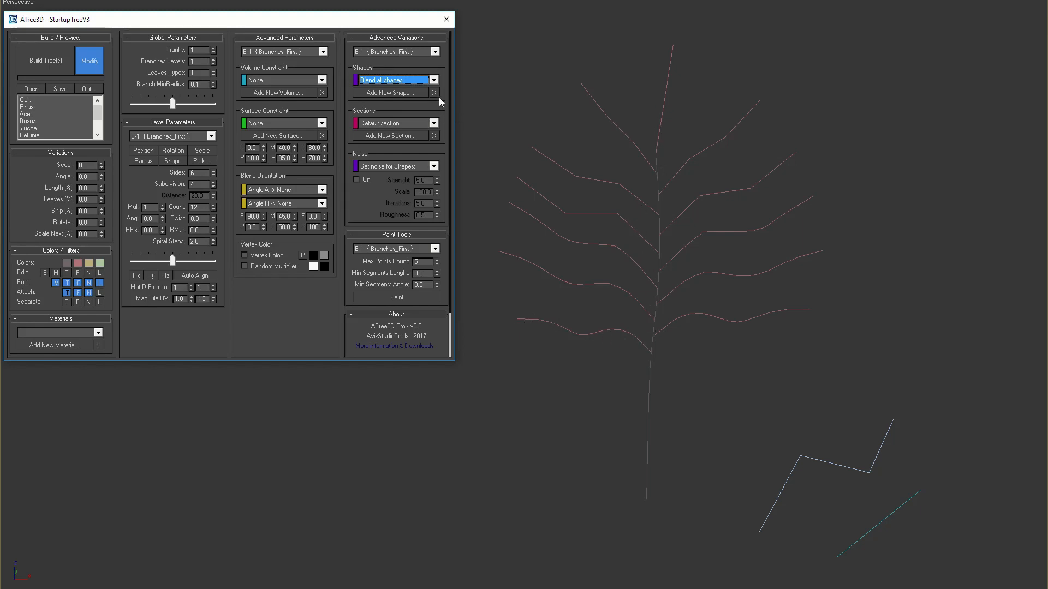
{"action": "left_click", "coordinate": [434, 91]}
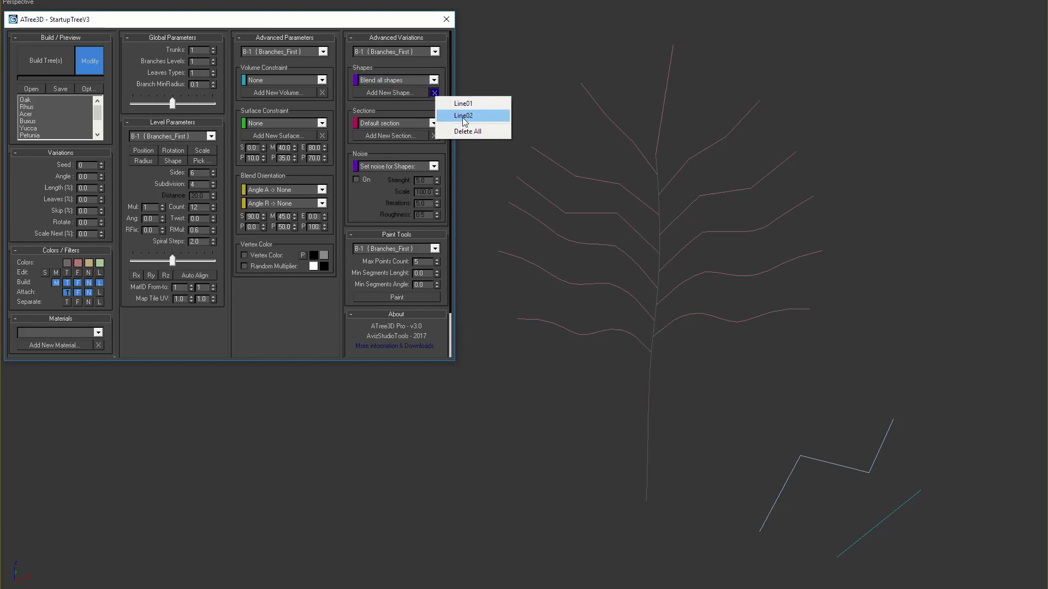
{"action": "mouse_move", "coordinate": [407, 114]}
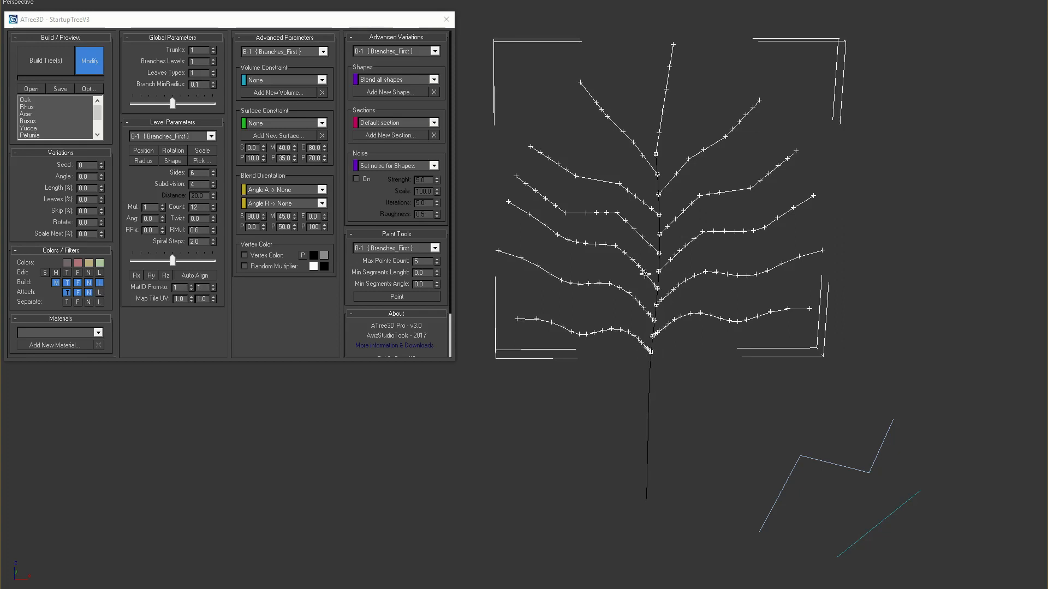
{"action": "mouse_move", "coordinate": [576, 189]}
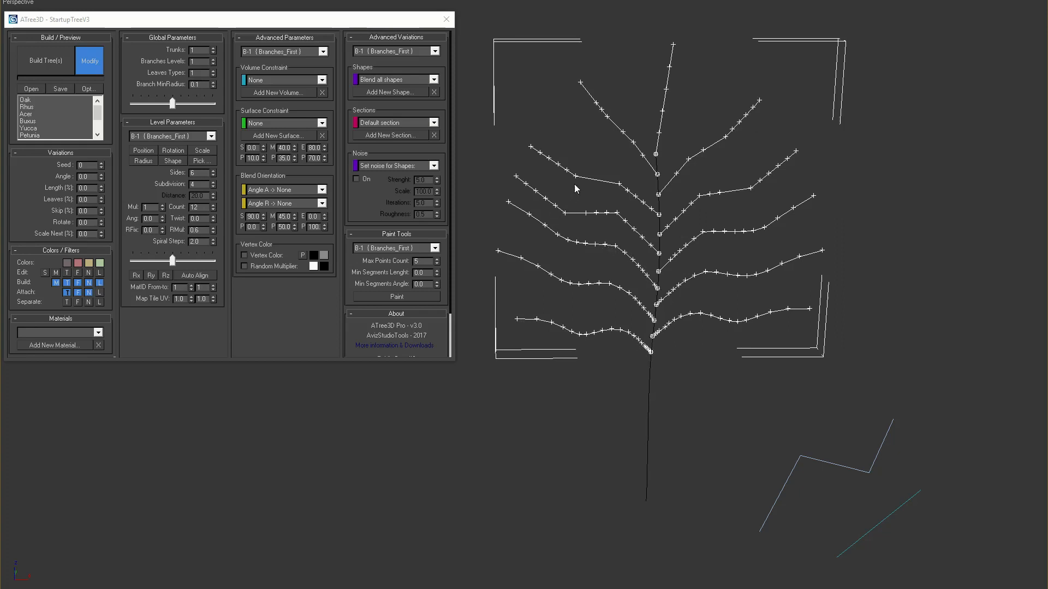
Set the B-1 shapes dropdown to Random shape and rebuild the preview
{"action": "left_click", "coordinate": [433, 79]}
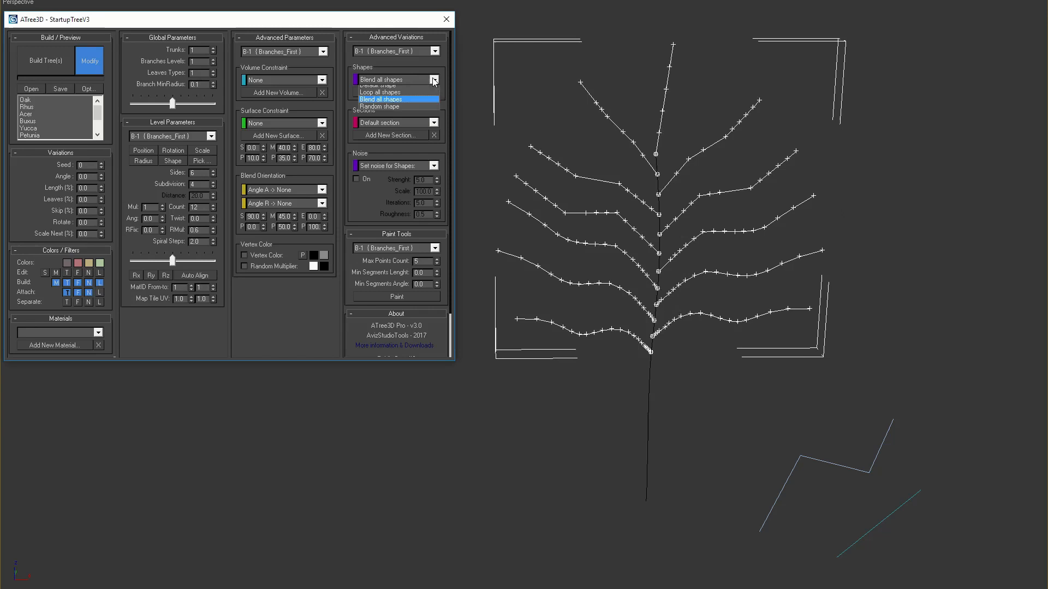
{"action": "left_click", "coordinate": [380, 106]}
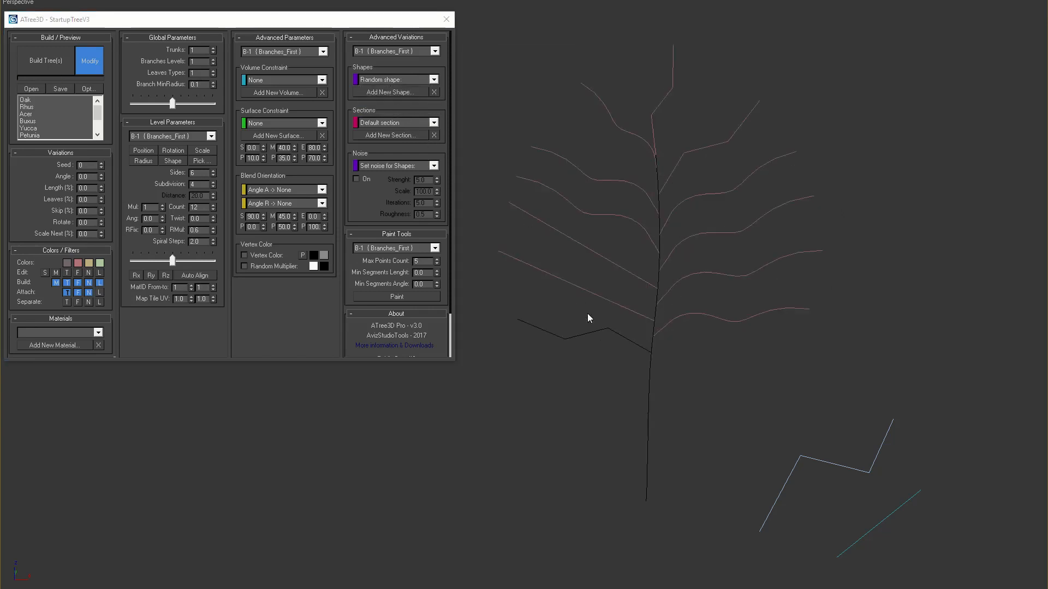
{"action": "mouse_move", "coordinate": [524, 321]}
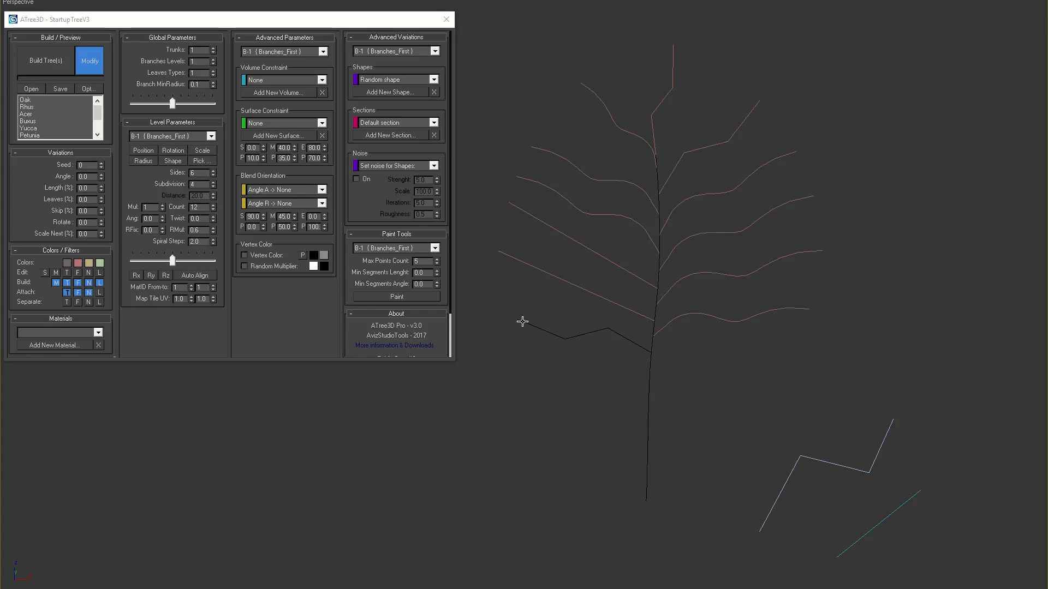
{"action": "mouse_move", "coordinate": [523, 321]}
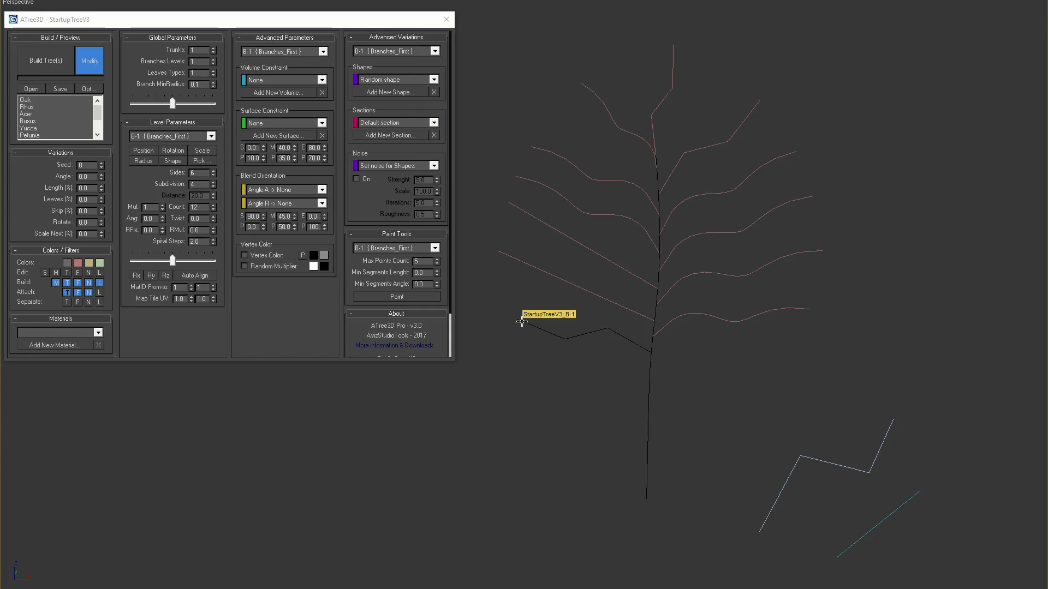
{"action": "left_click", "coordinate": [45, 60]}
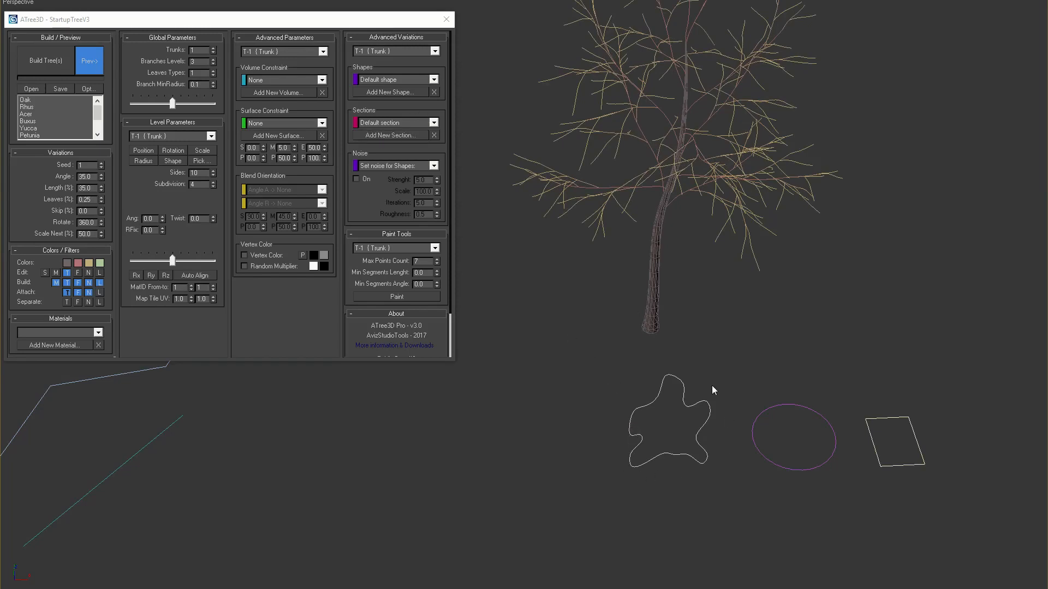
Set trunk T-1 Sections to Loop all sections and raise Sides to 24
{"action": "left_click", "coordinate": [433, 122]}
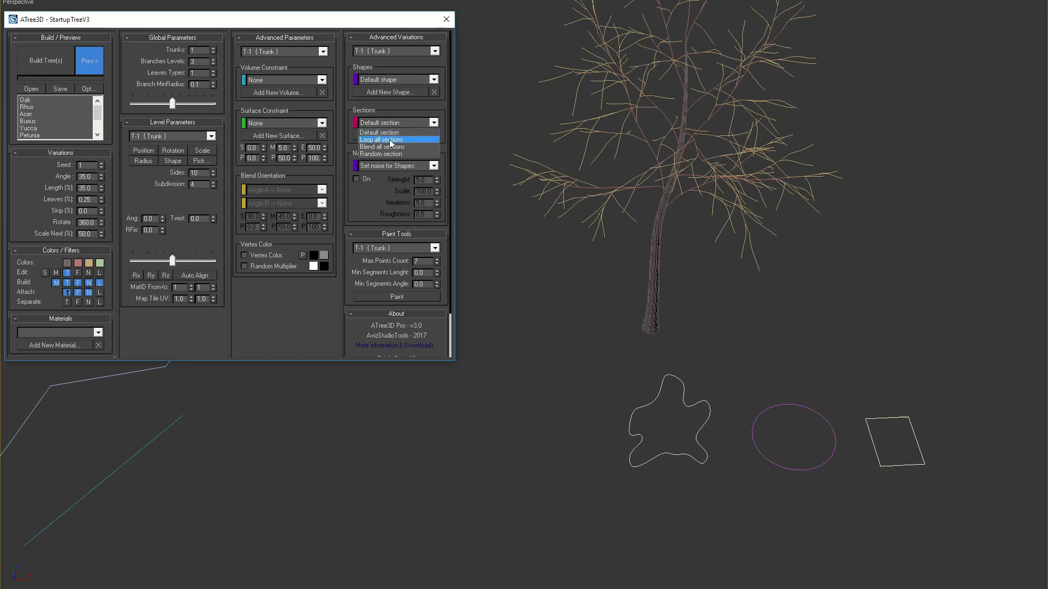
{"action": "left_click", "coordinate": [381, 138]}
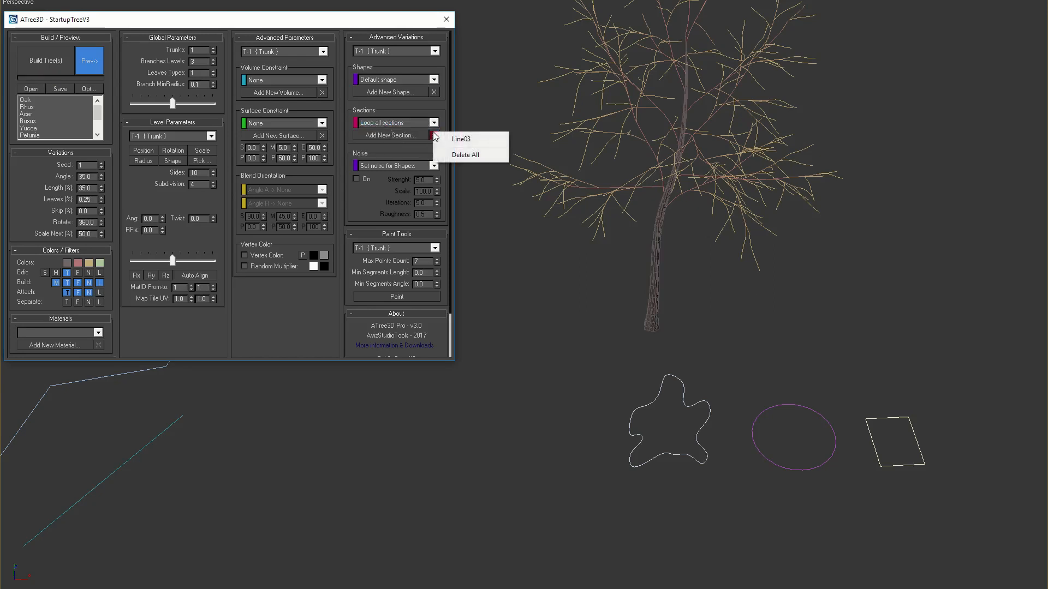
{"action": "mouse_move", "coordinate": [460, 139]}
{"action": "type", "text": "2"}
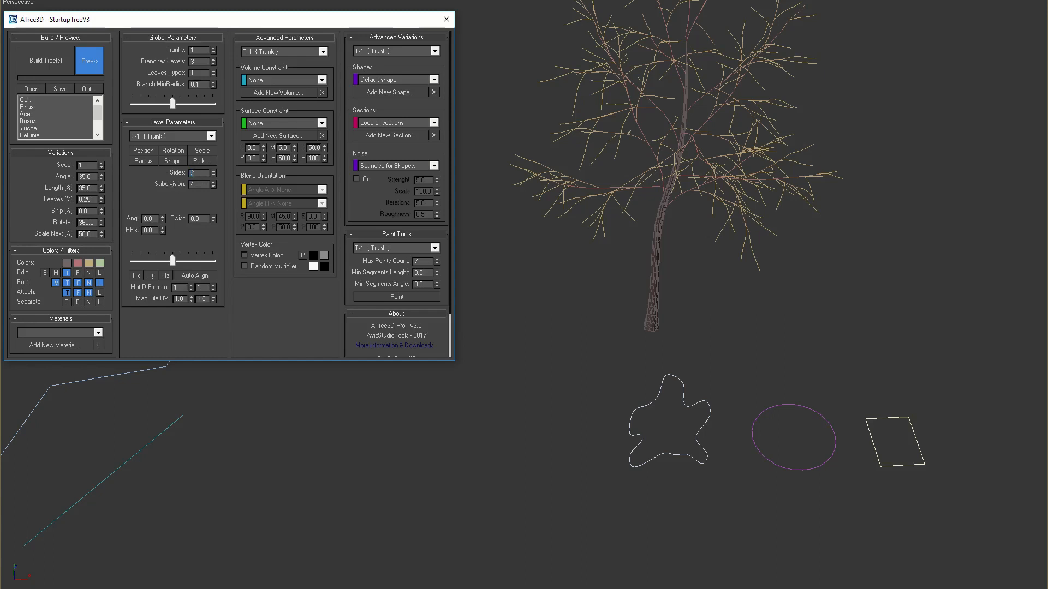
{"action": "left_click", "coordinate": [207, 170]}
{"action": "type", "text": "4"}
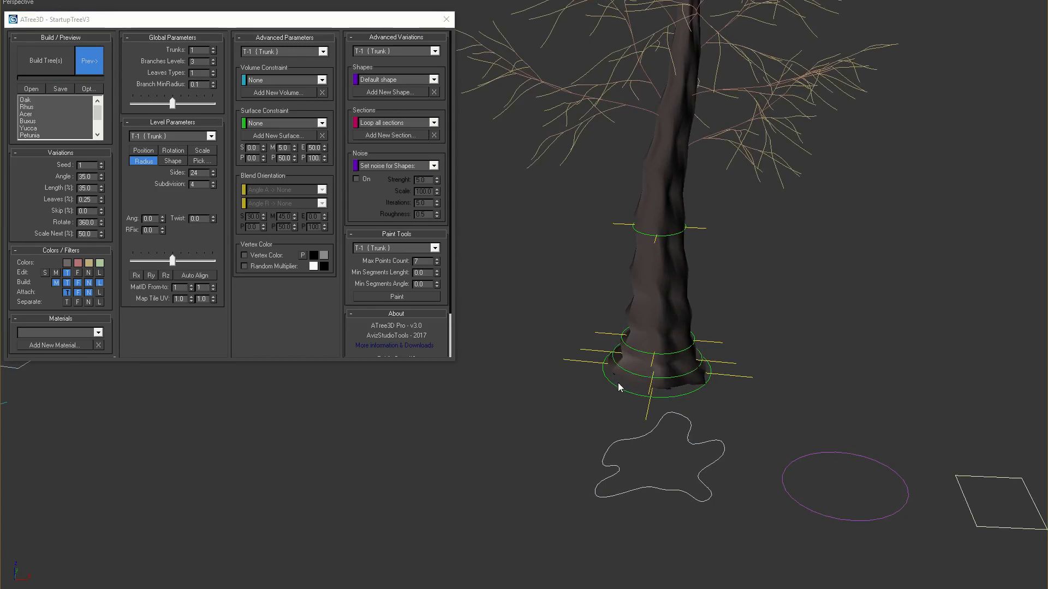
{"action": "mouse_move", "coordinate": [626, 390]}
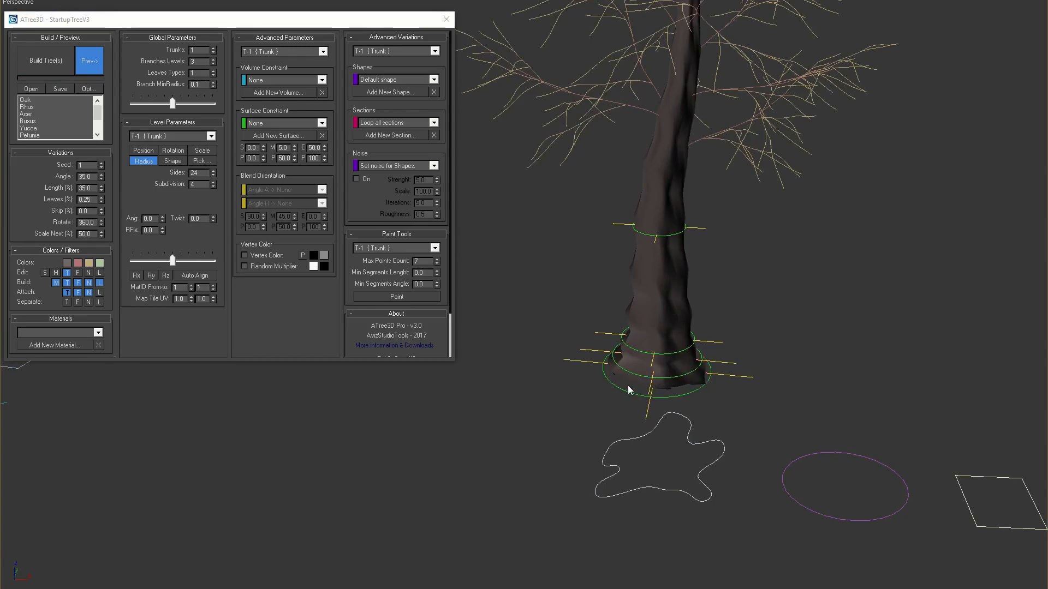
{"action": "left_click", "coordinate": [433, 135]}
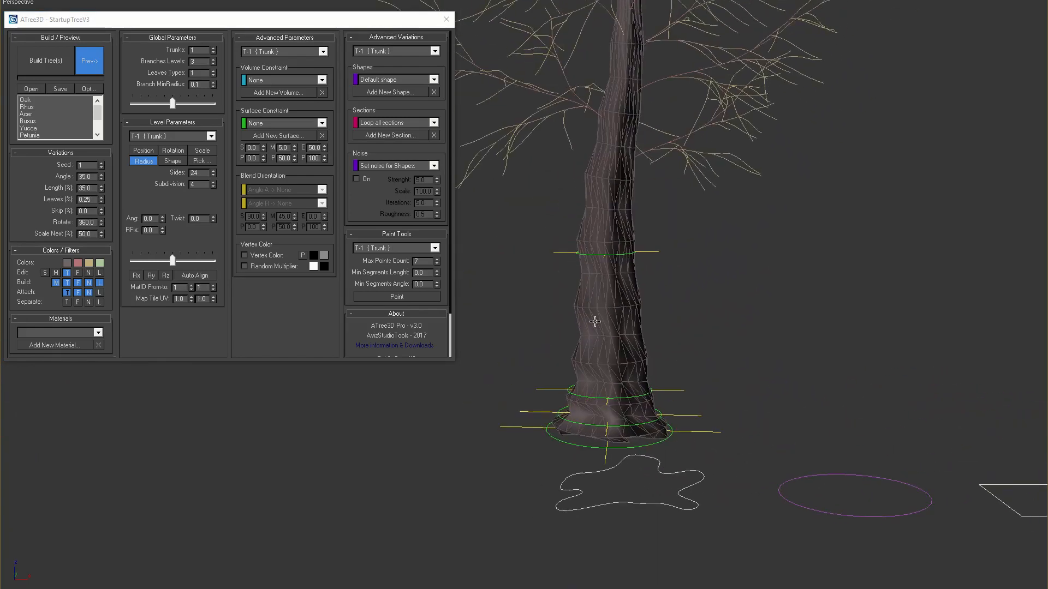
Try Random section on the trunk, then settle on Blend all sections
{"action": "left_click", "coordinate": [433, 123]}
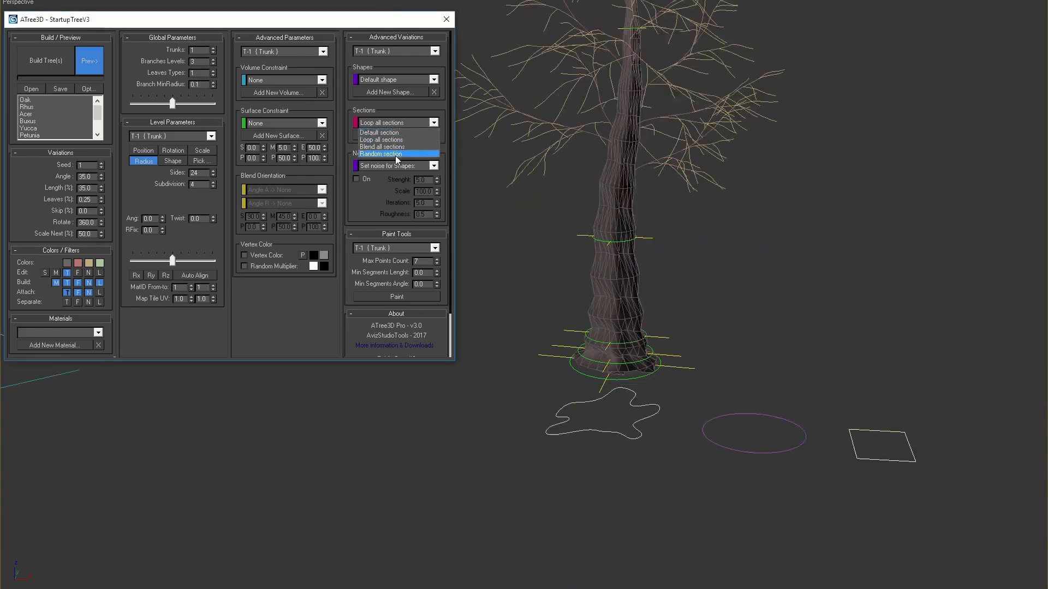
{"action": "left_click", "coordinate": [390, 153]}
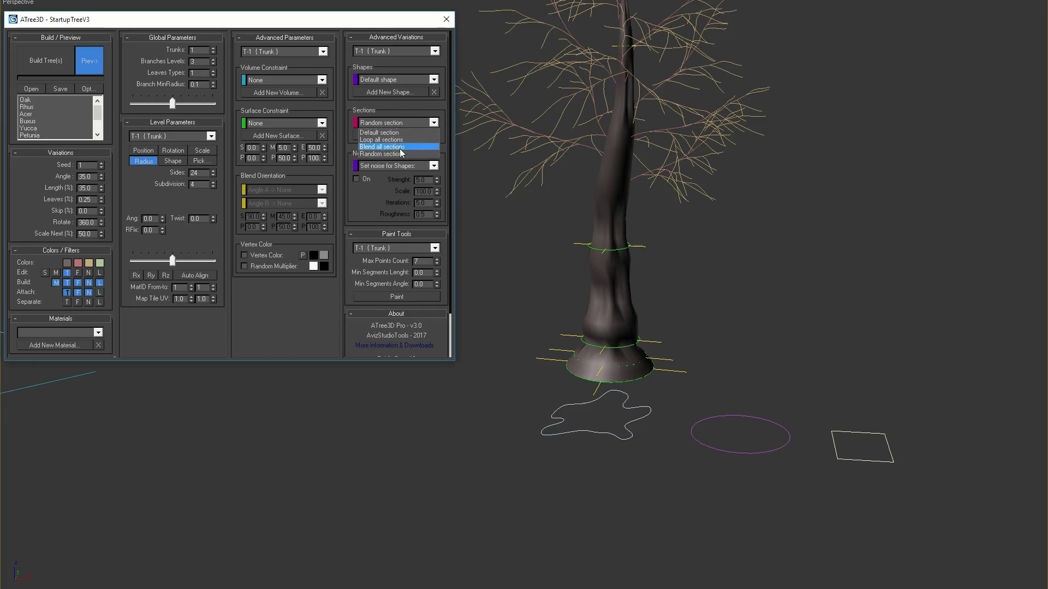
{"action": "left_click", "coordinate": [382, 147]}
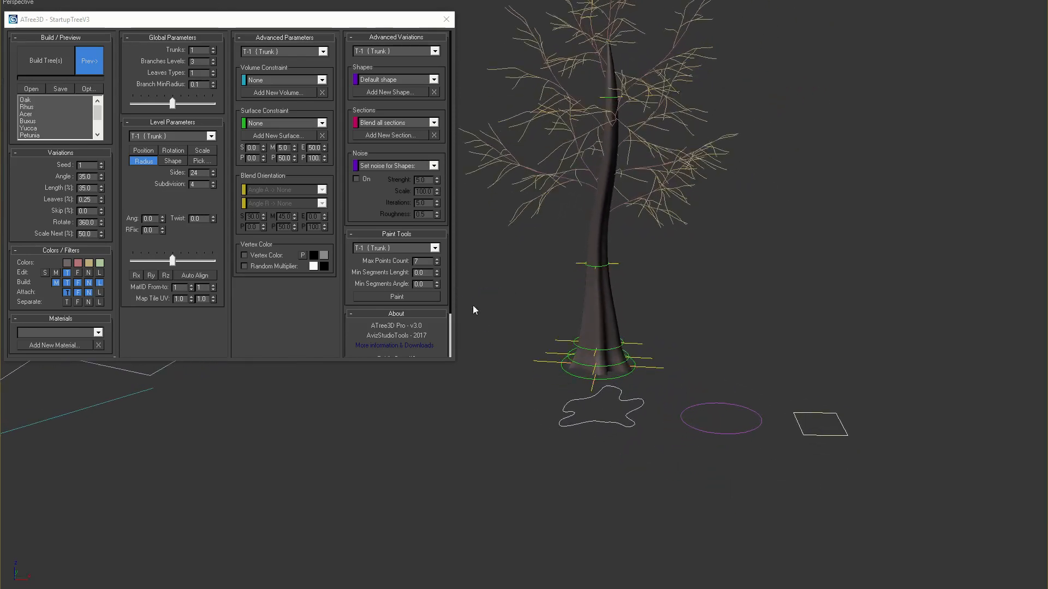
{"action": "left_click", "coordinate": [388, 135]}
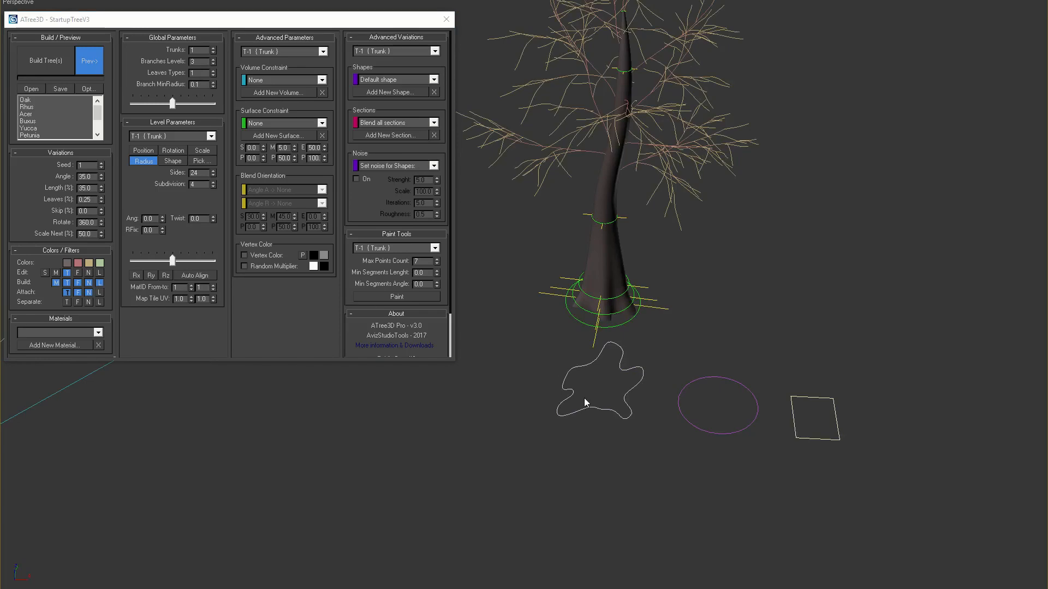
{"action": "left_click", "coordinate": [434, 135]}
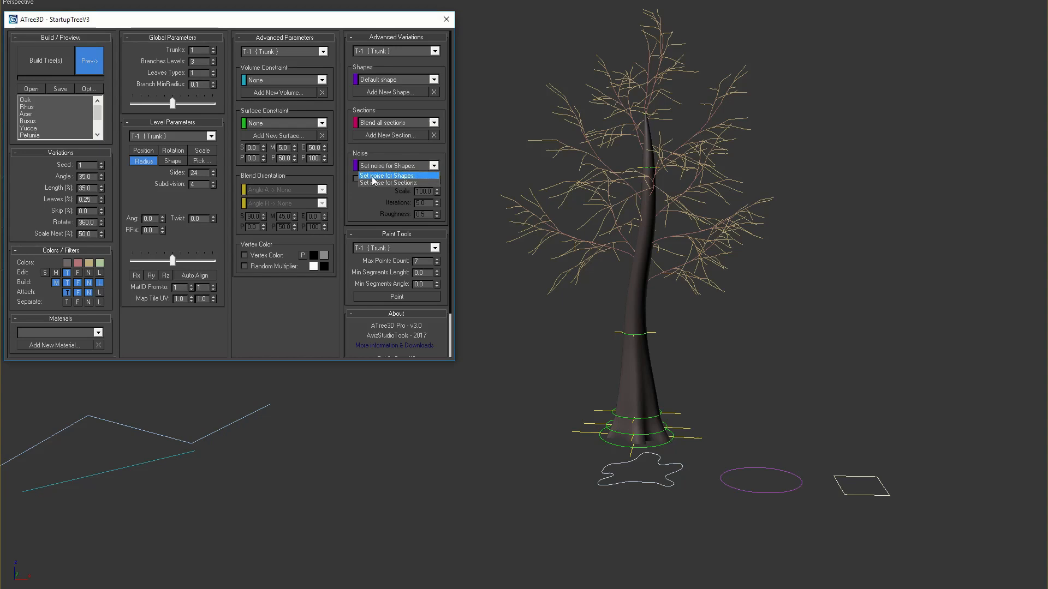
Enable shape noise on the trunk and tune its scale and iterations
{"action": "left_click", "coordinate": [356, 179]}
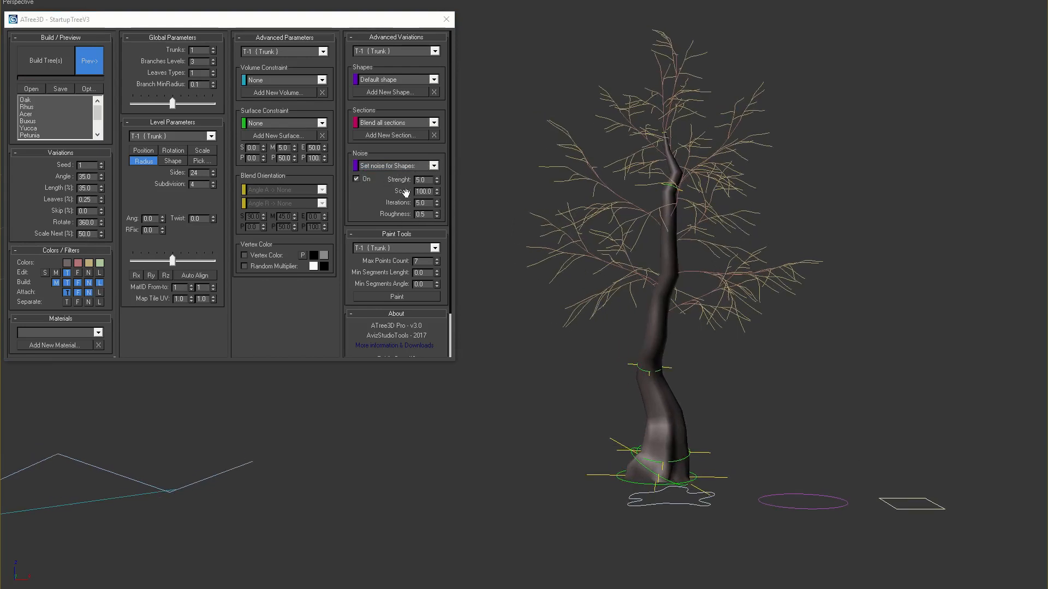
{"action": "left_click", "coordinate": [437, 177]}
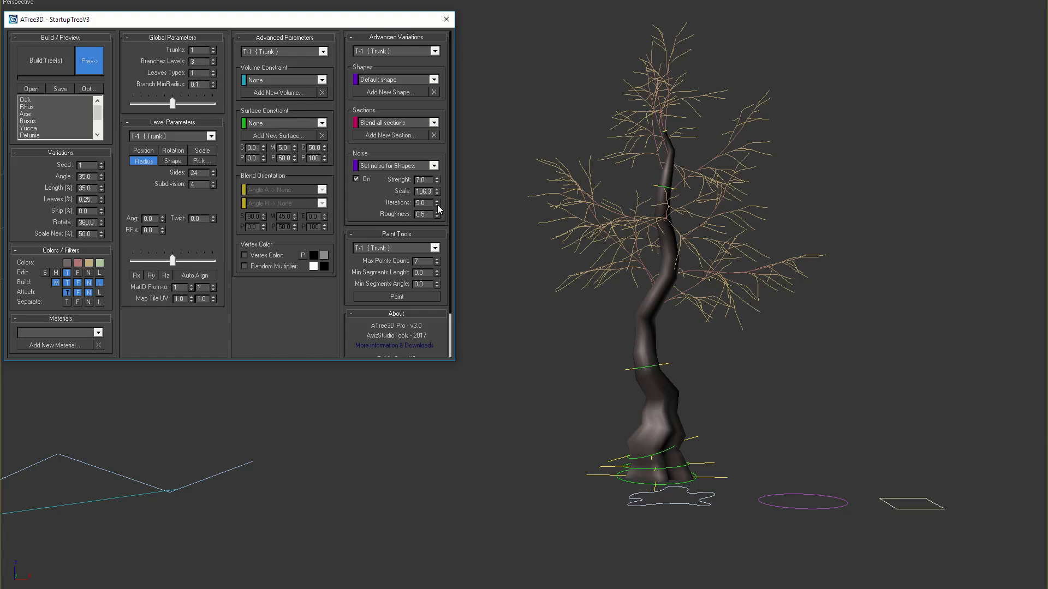
{"action": "left_click", "coordinate": [435, 205]}
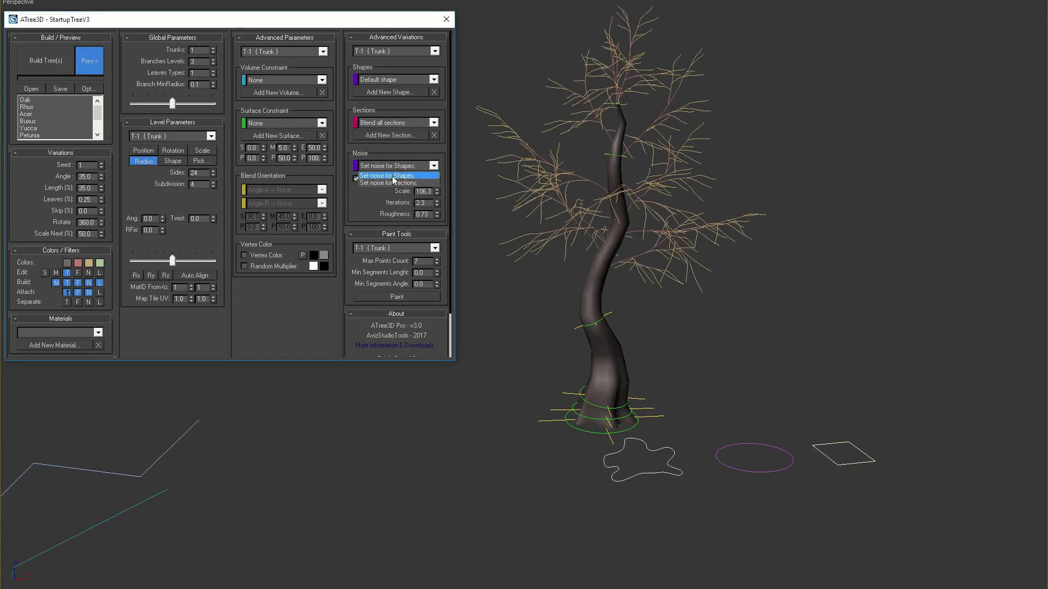
Enable section noise on the trunk and give it a 360-degree twist
{"action": "left_click", "coordinate": [393, 166]}
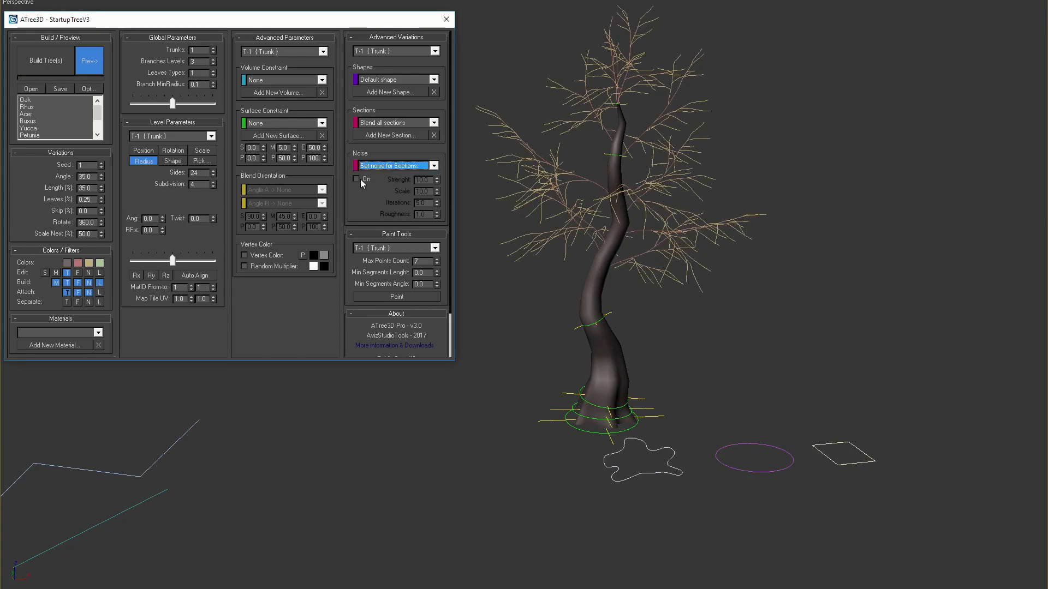
{"action": "left_click", "coordinate": [355, 179]}
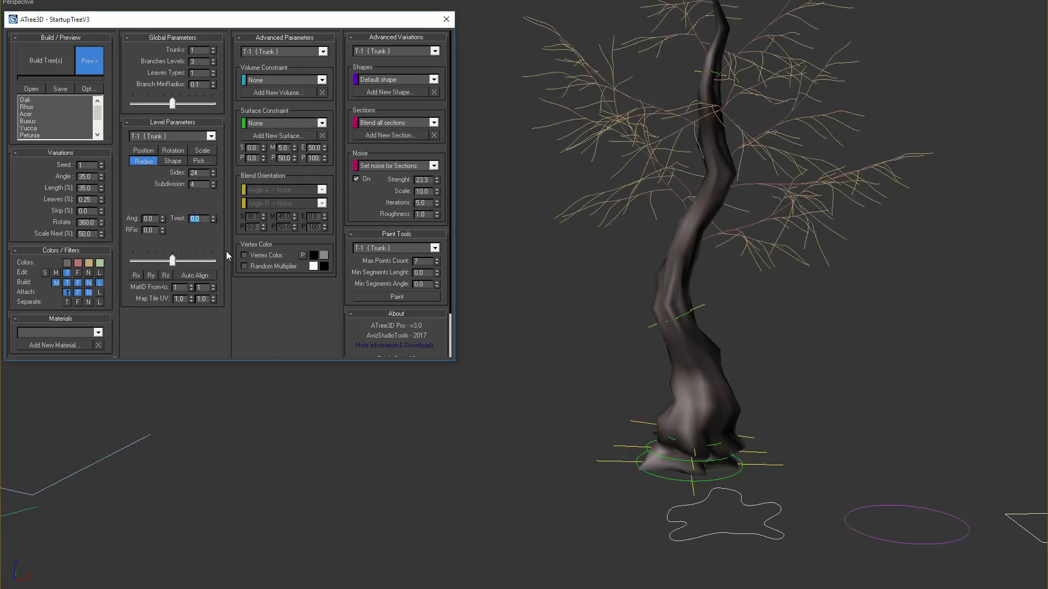
{"action": "type", "text": "180.0"}
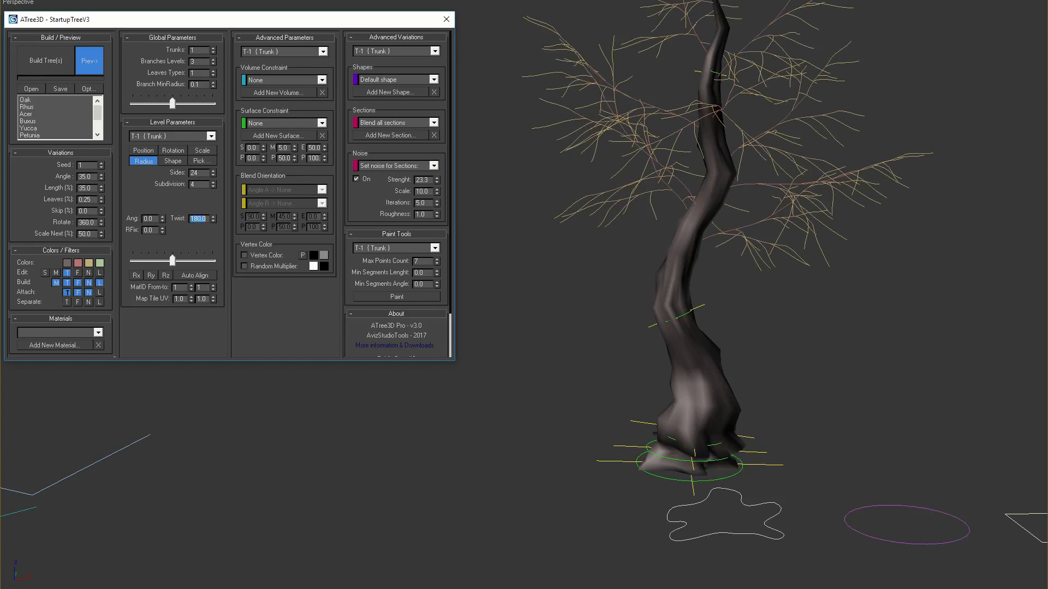
{"action": "type", "text": "360.0"}
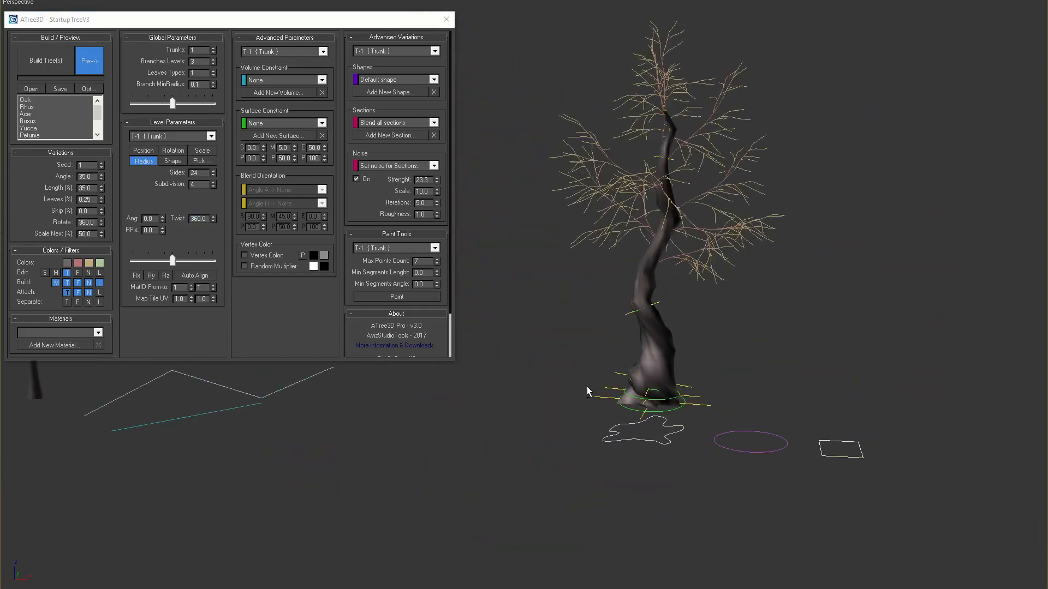
Build the final tree with its noisy, twisted trunk and leaves
{"action": "left_click", "coordinate": [46, 60]}
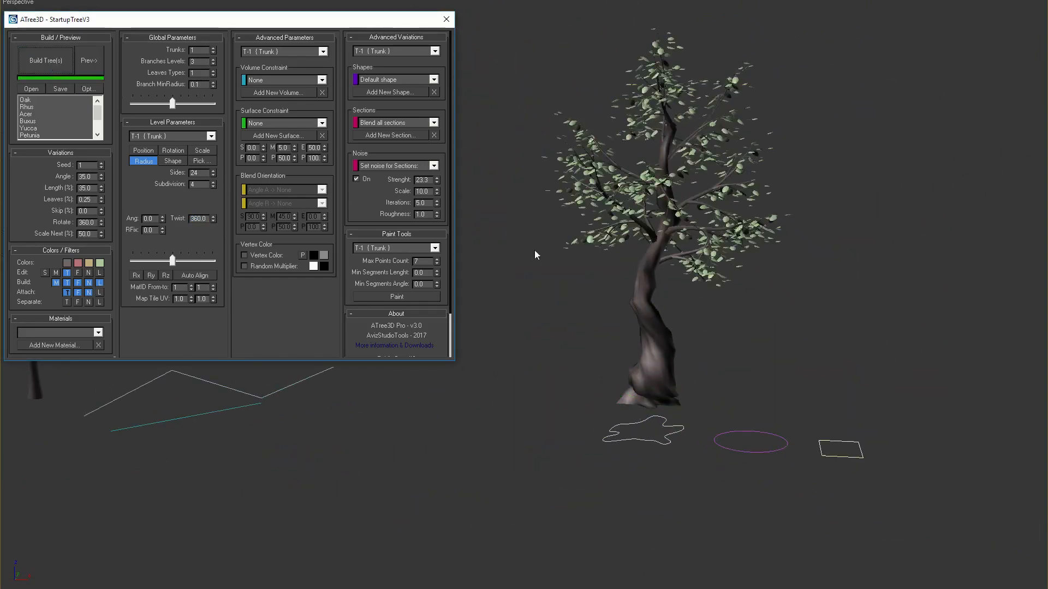
{"action": "left_click", "coordinate": [45, 60]}
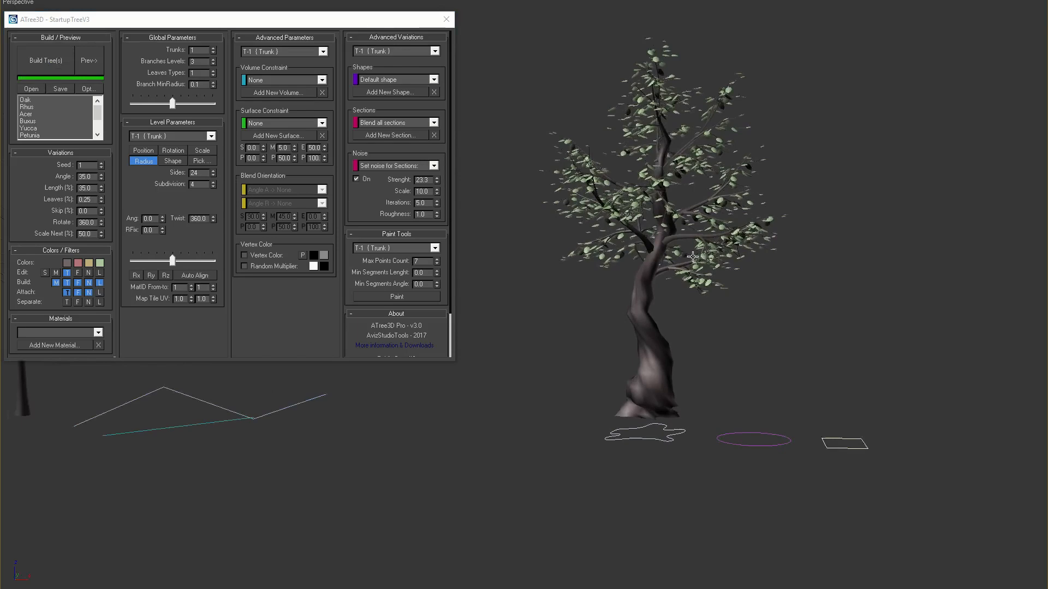